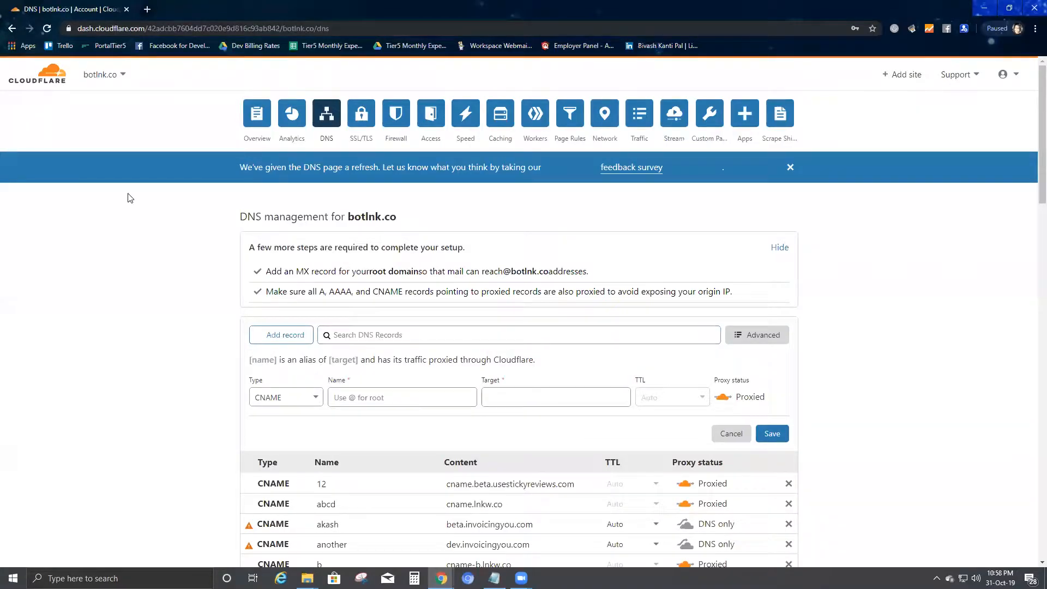
- Close the new domain form and go via Dashboard and Settings to the empty Custom Domain page
key(alt+tab)
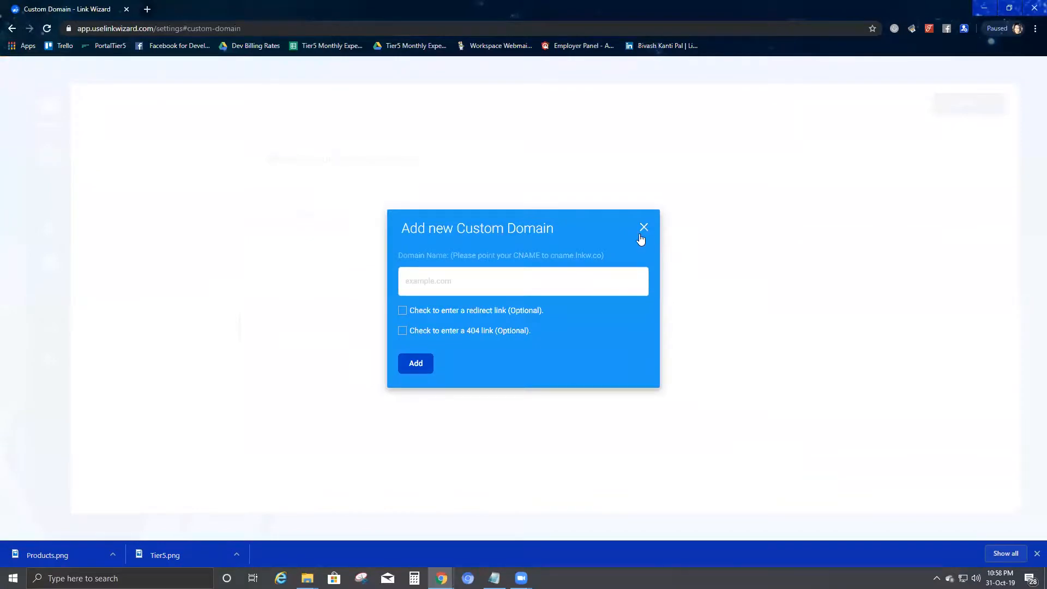
click(643, 228)
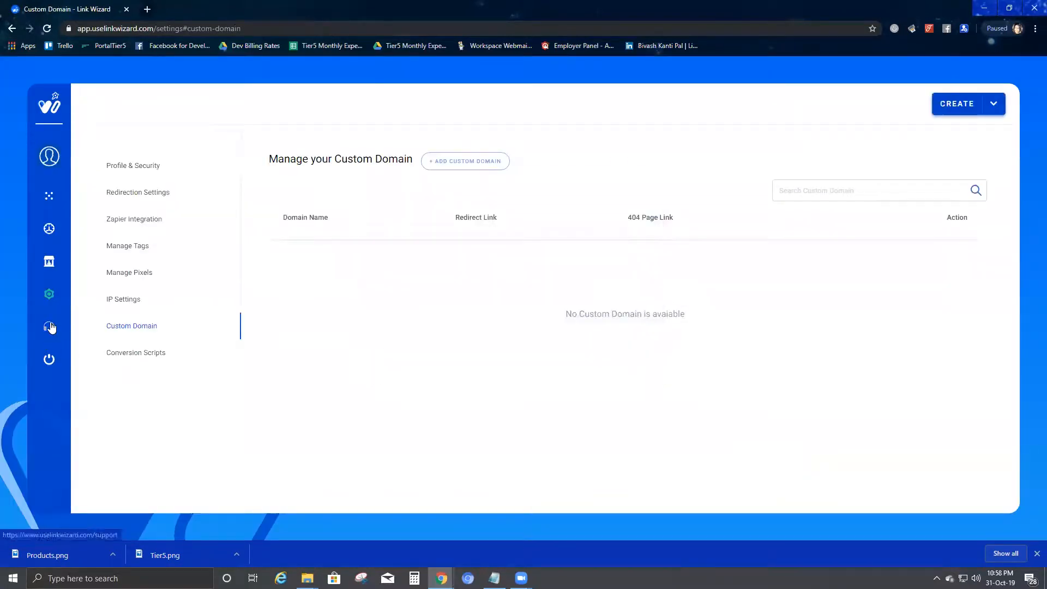
mouse_move(49, 229)
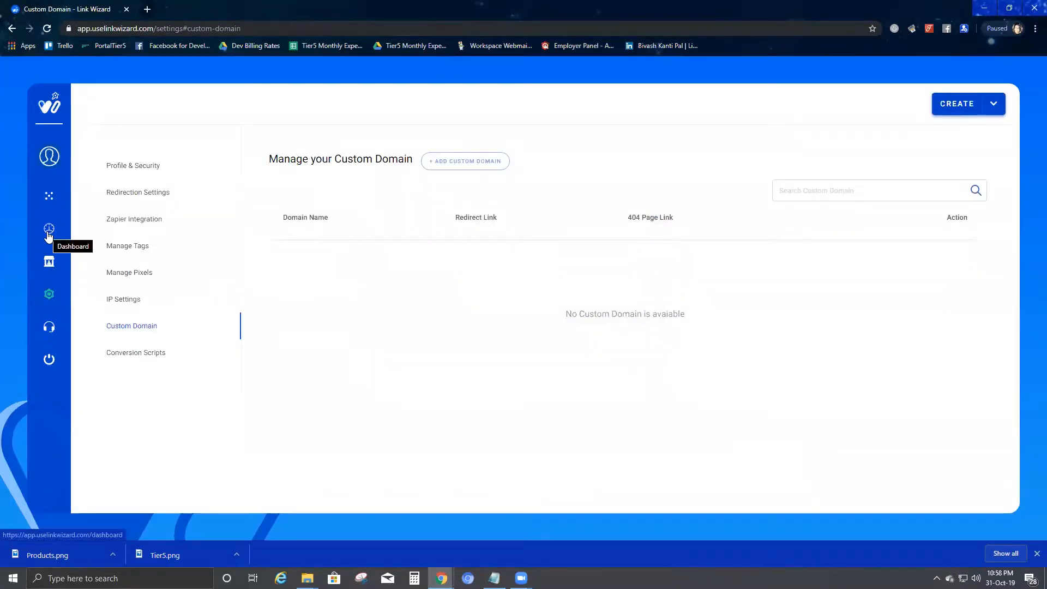
click(48, 229)
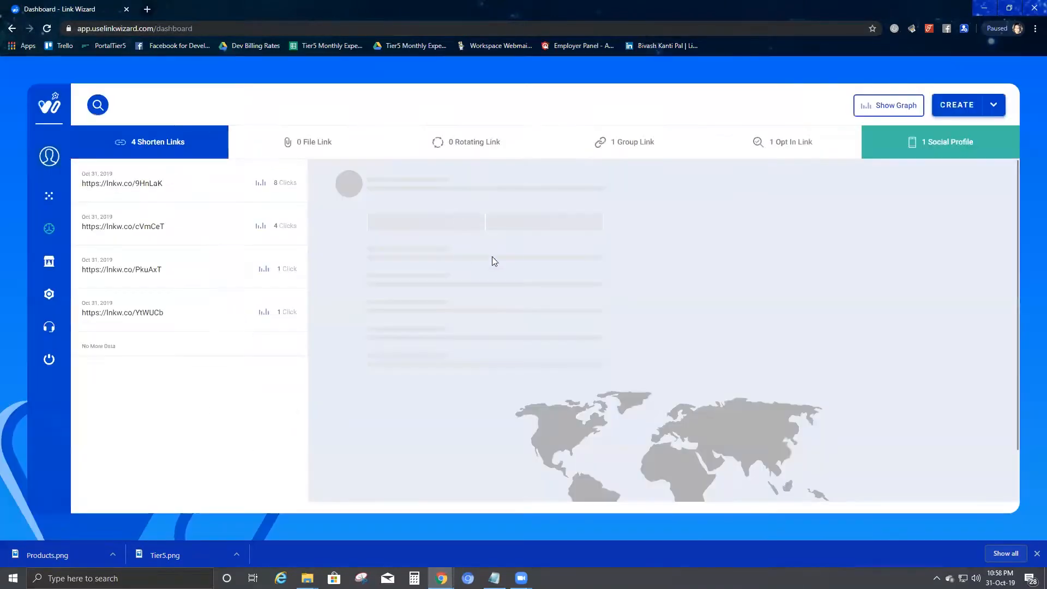
click(49, 299)
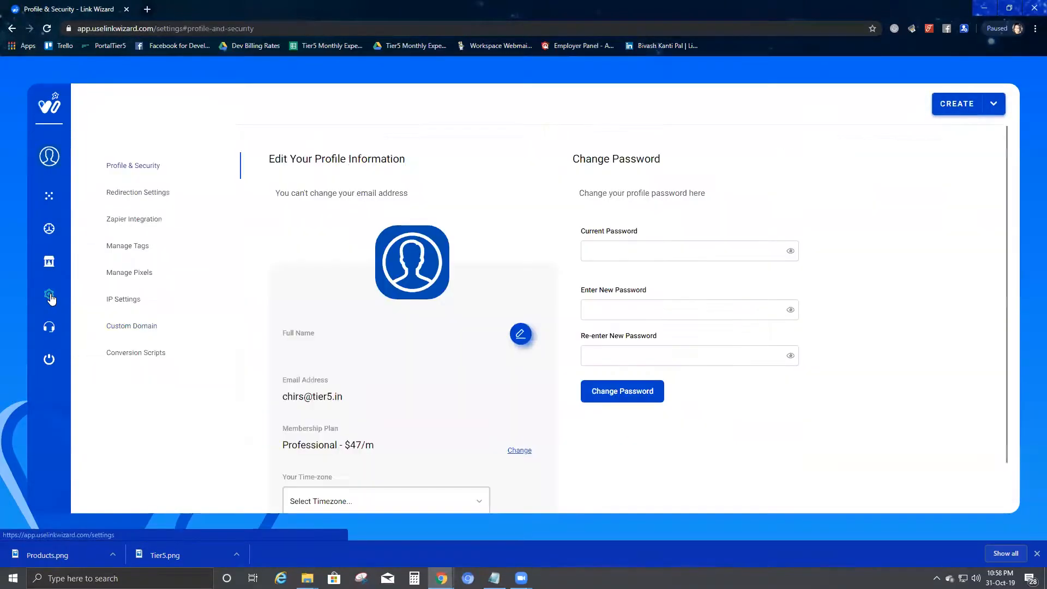
mouse_move(132, 326)
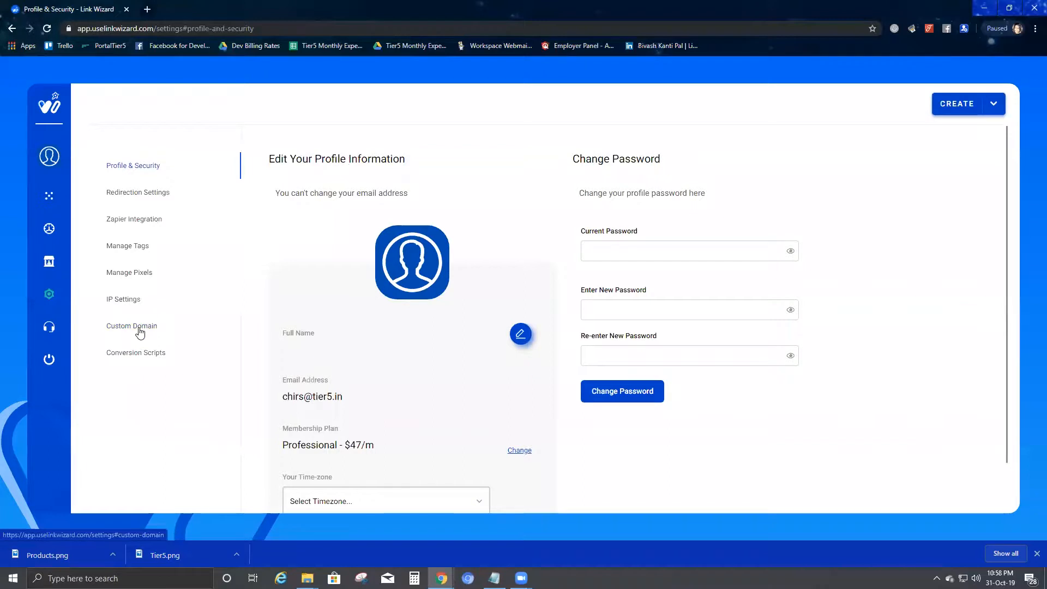
click(132, 327)
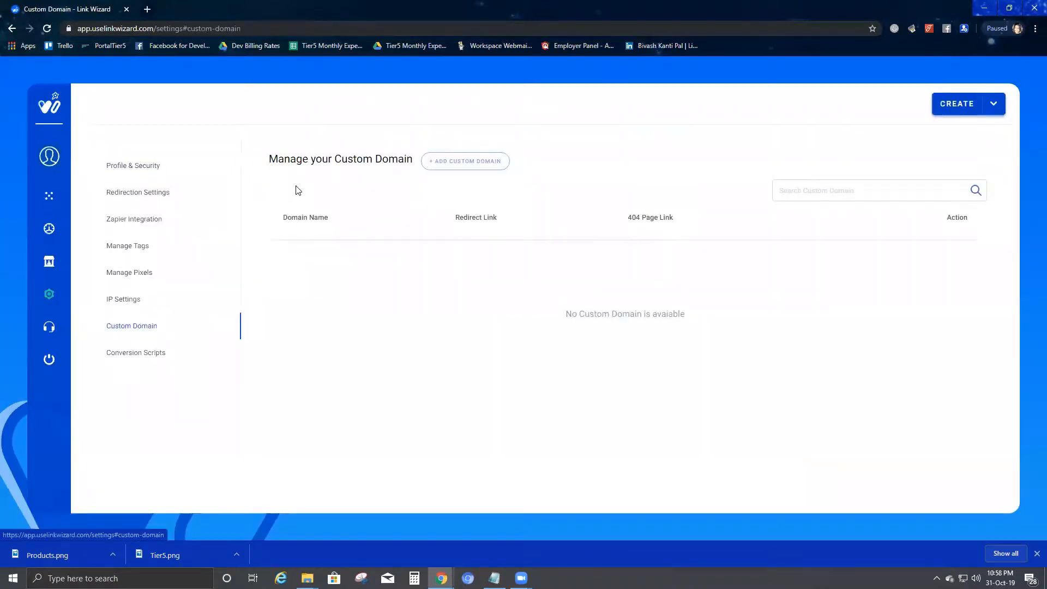
mouse_move(365, 212)
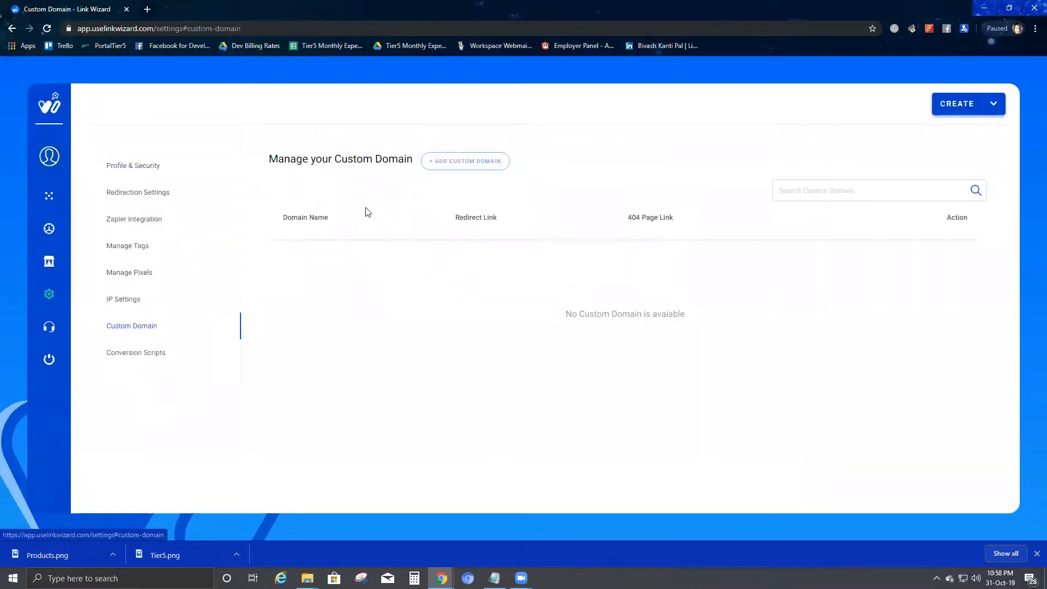
mouse_move(465, 161)
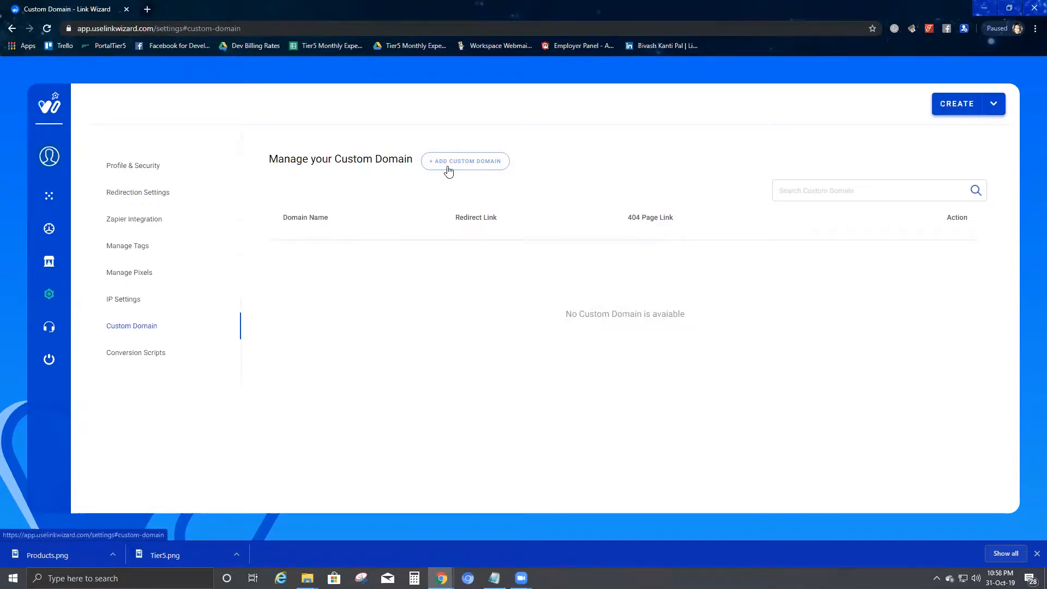
mouse_move(474, 167)
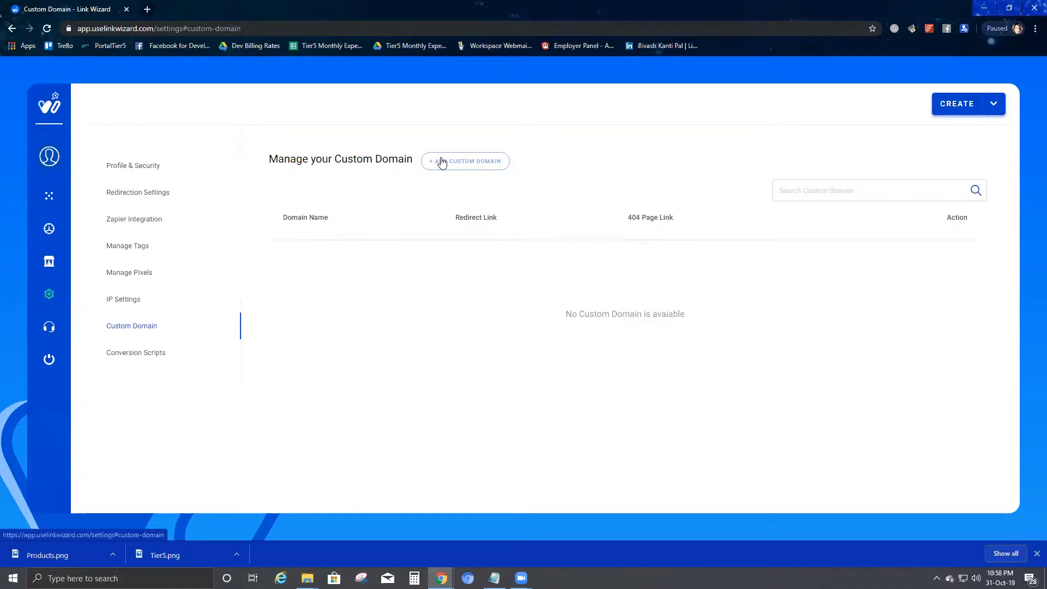
- Switch to the Cloudflare DNS management page for botlnk.co
key(alt+tab)
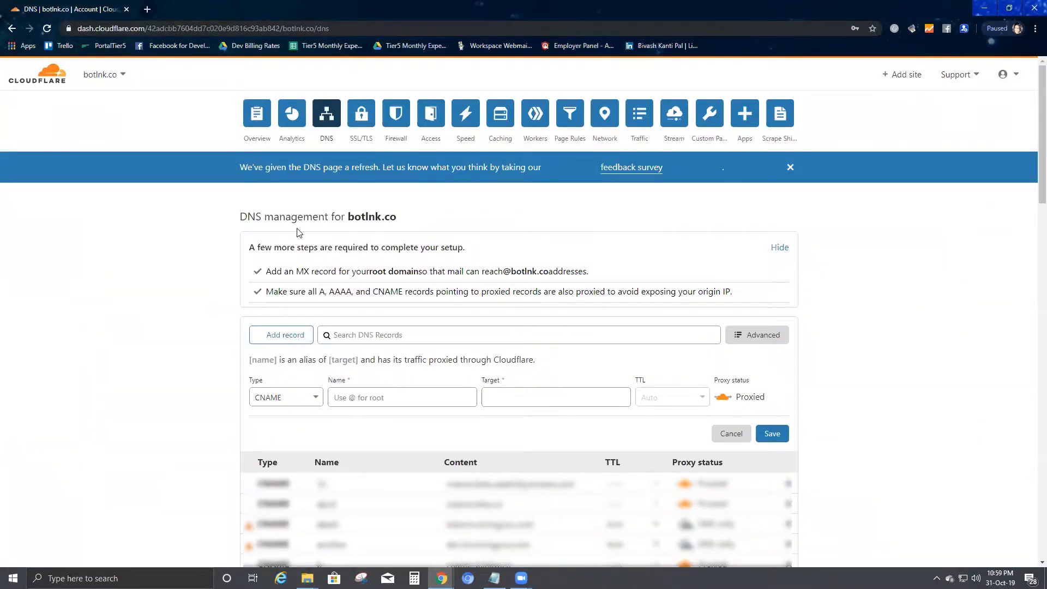
mouse_move(281, 335)
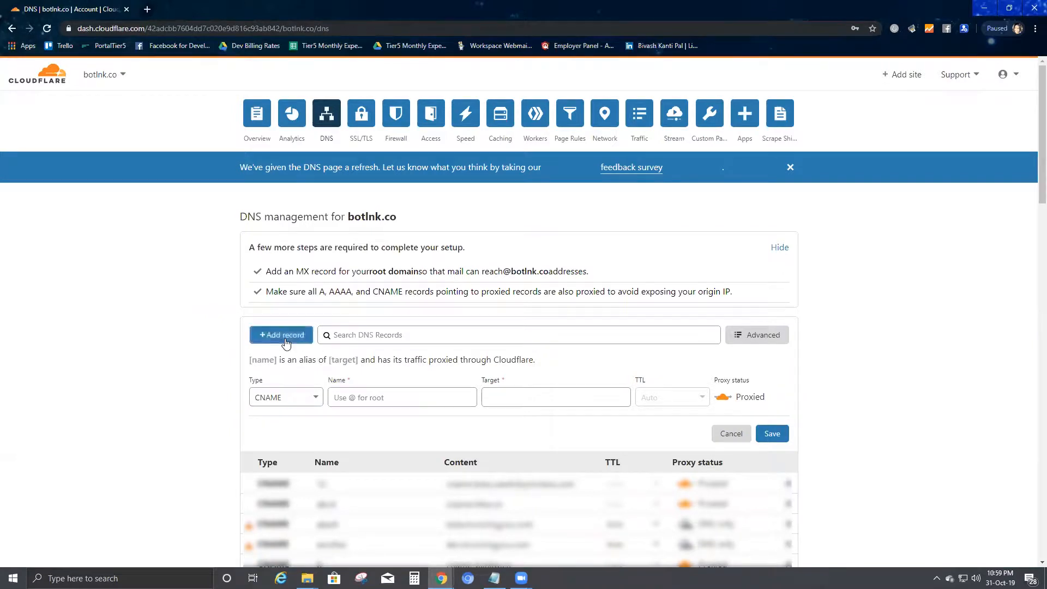
- Collapse and reopen the Add record form to get a blank DNS record
click(730, 434)
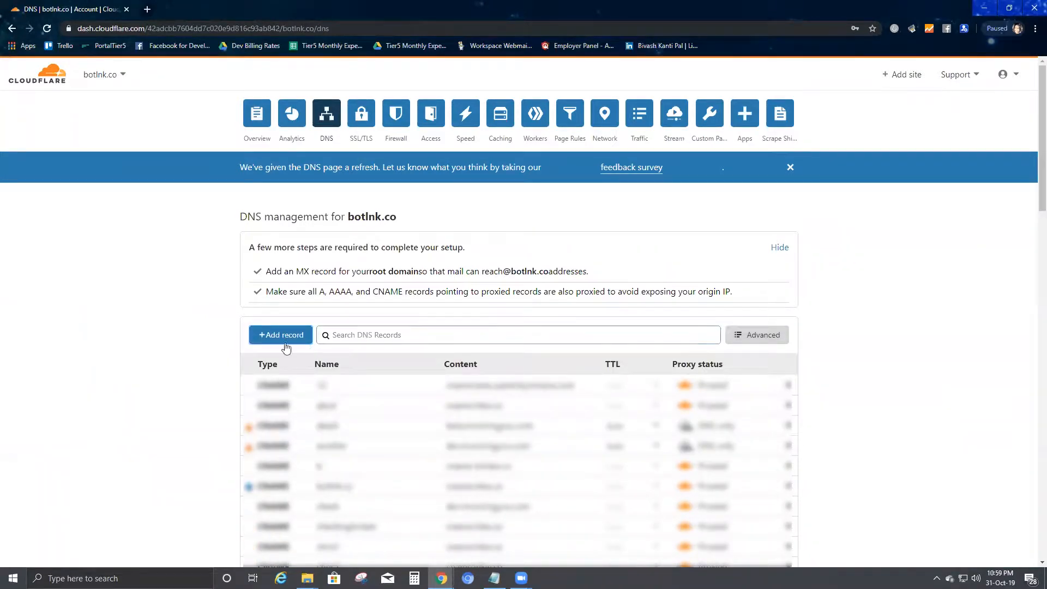
click(280, 334)
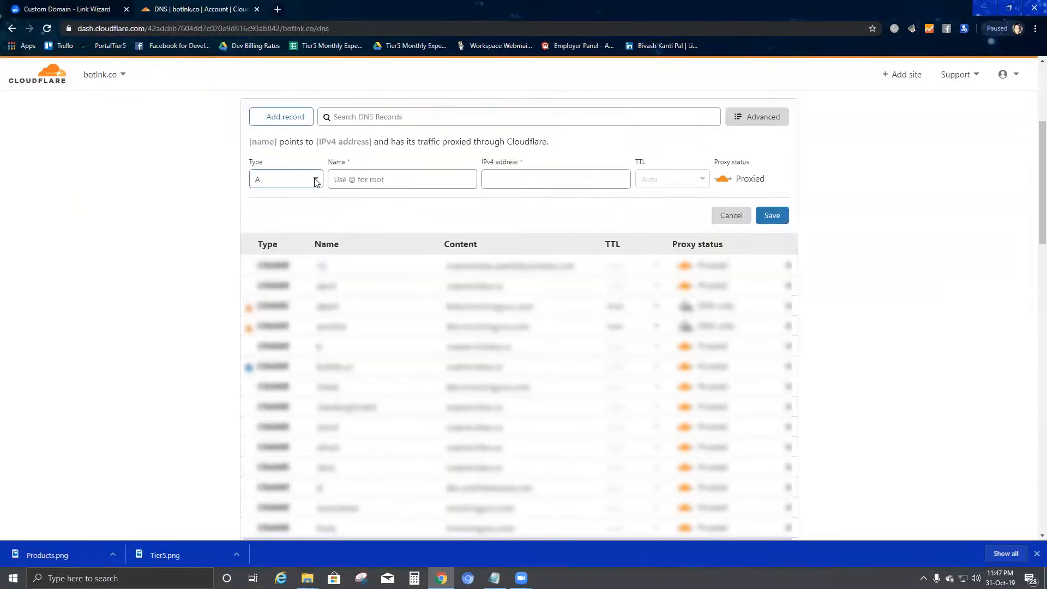
- Save a CNAME record named christest with target cname.lnkw.co
click(286, 178)
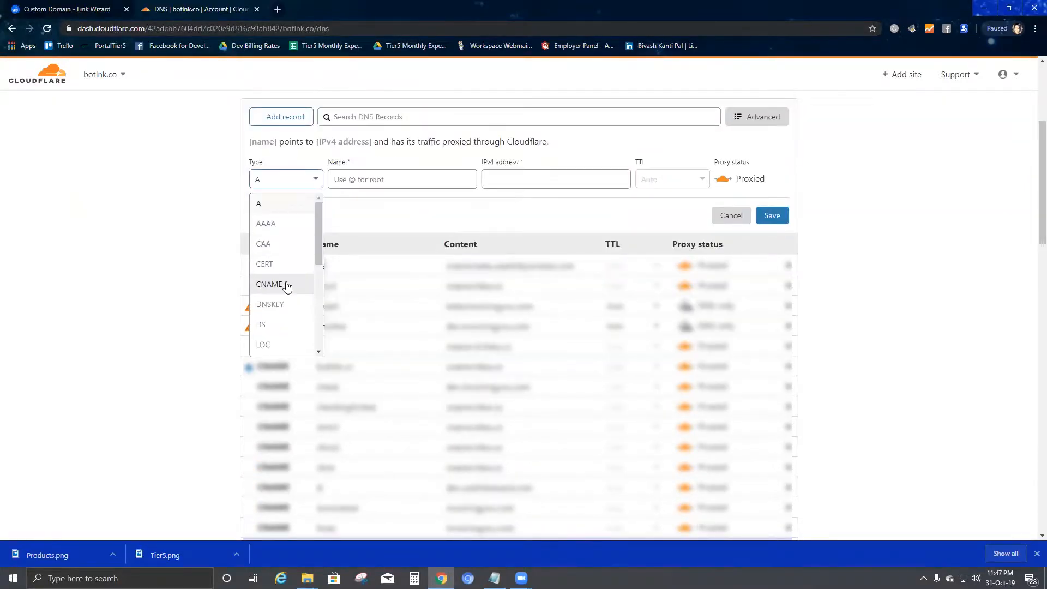
click(269, 284)
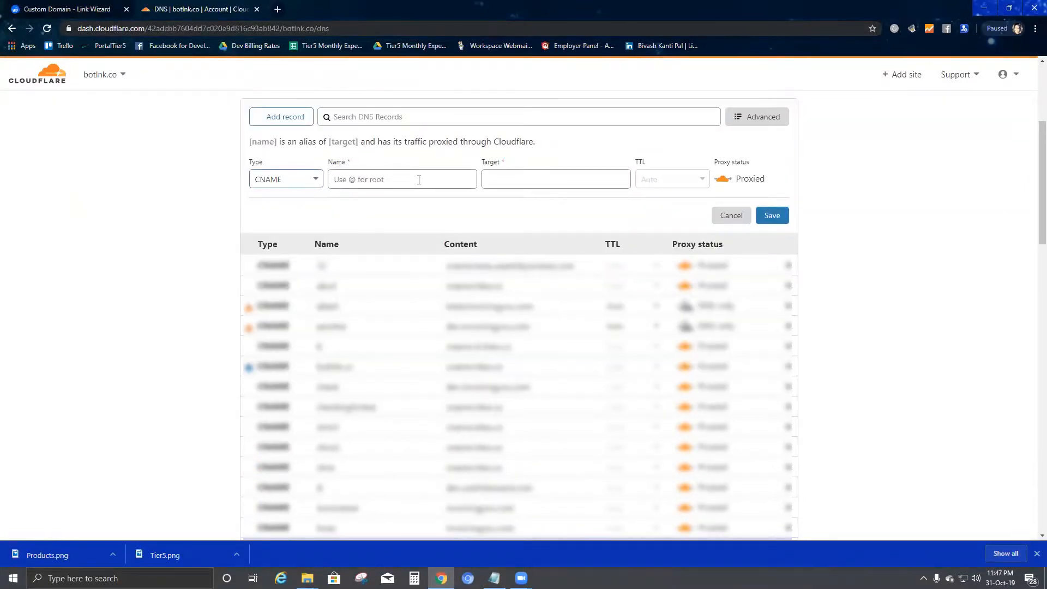
click(401, 179)
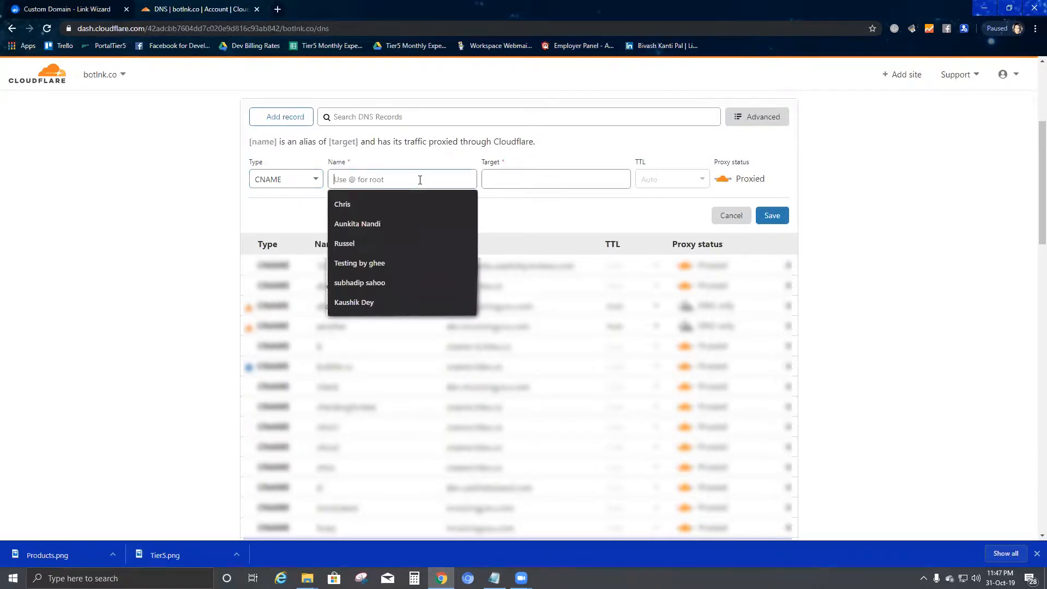
text(c)
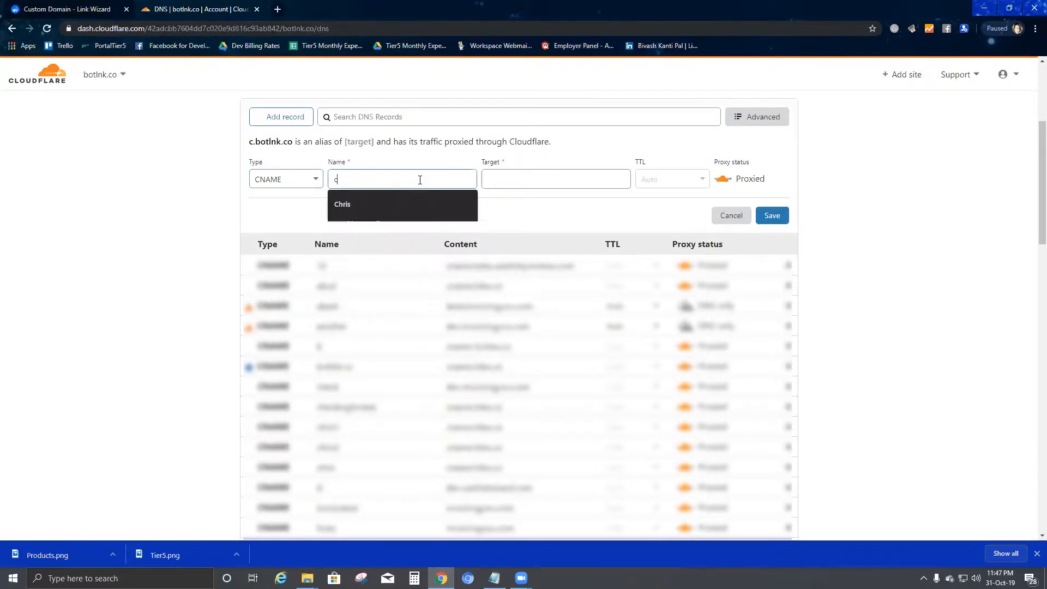
text(hristest)
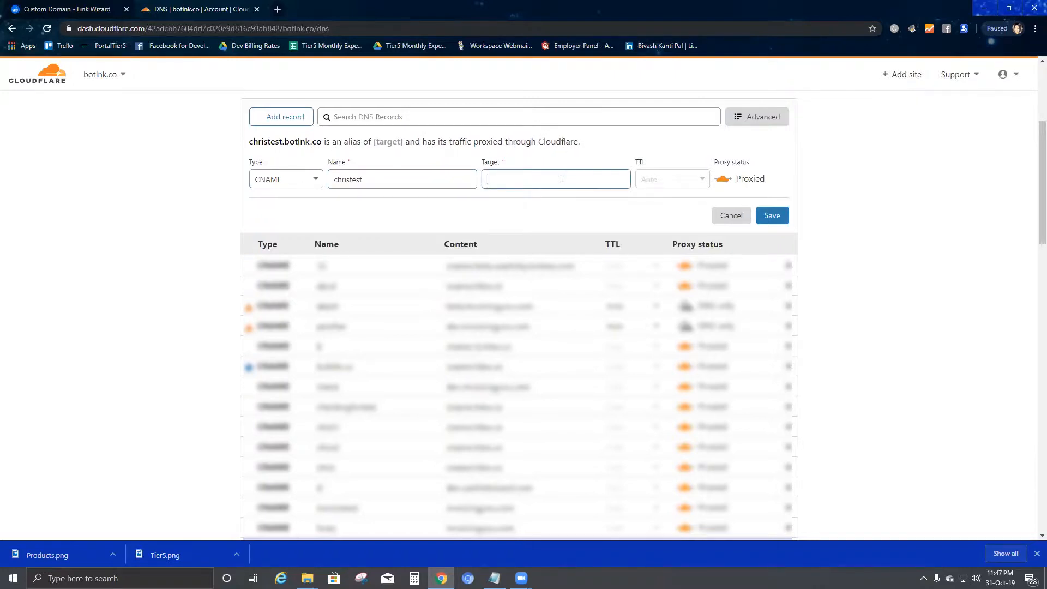
text(cname.)
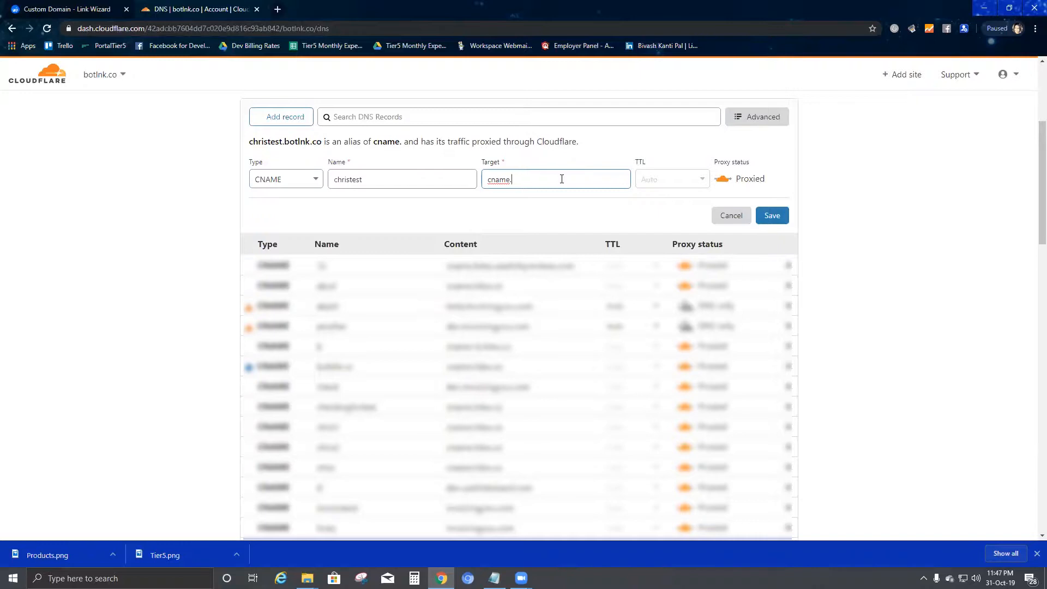
text(lnkw)
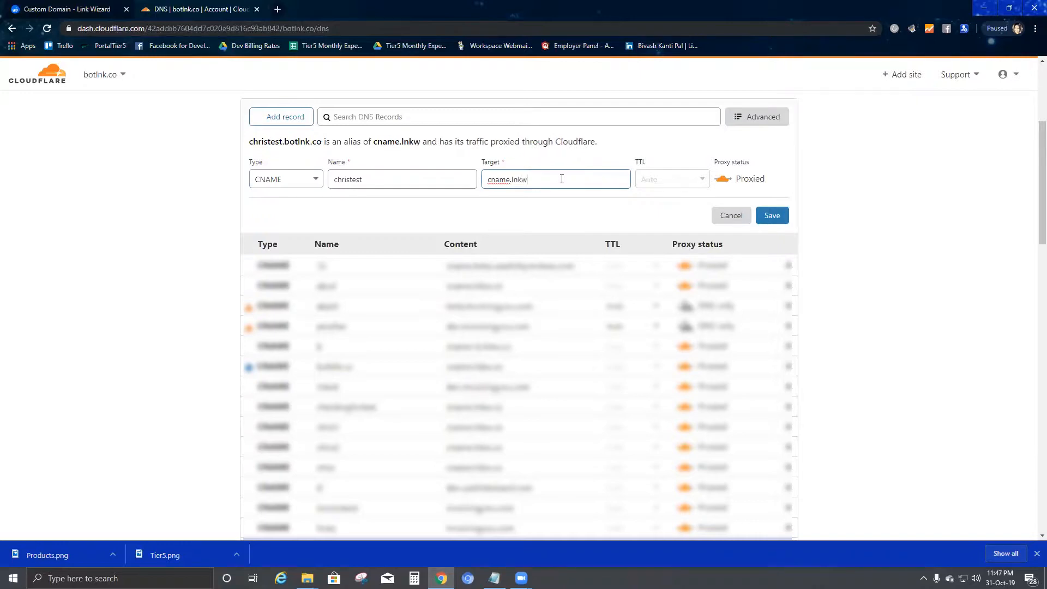
text(.co)
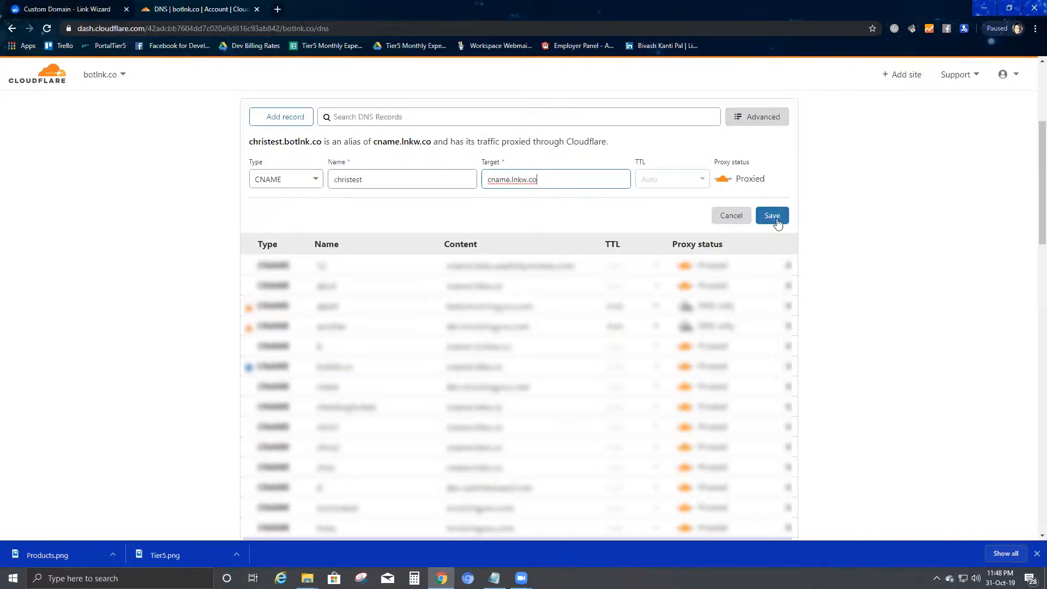
click(771, 215)
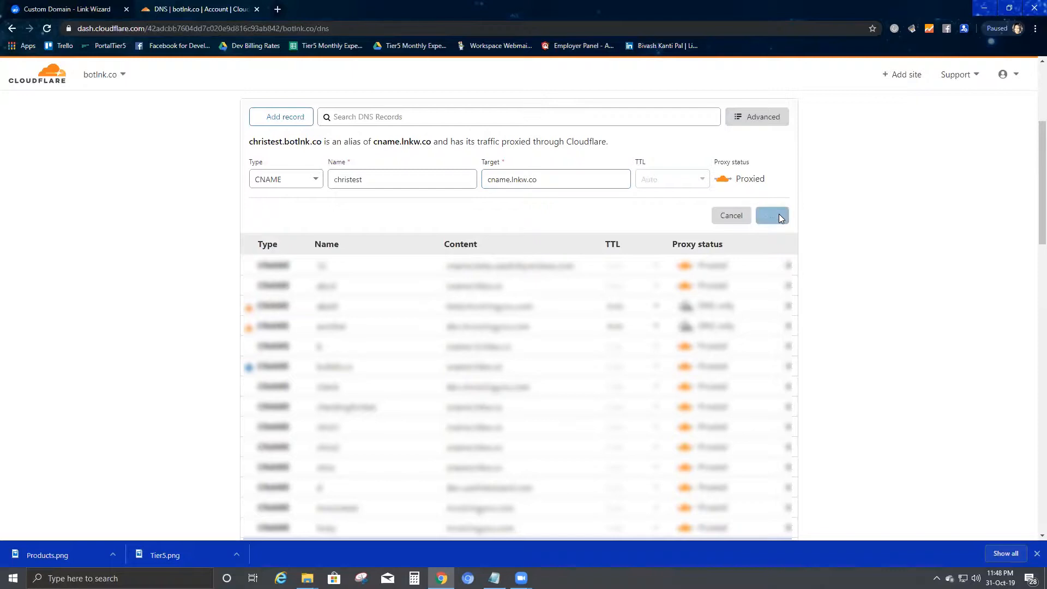
click(771, 215)
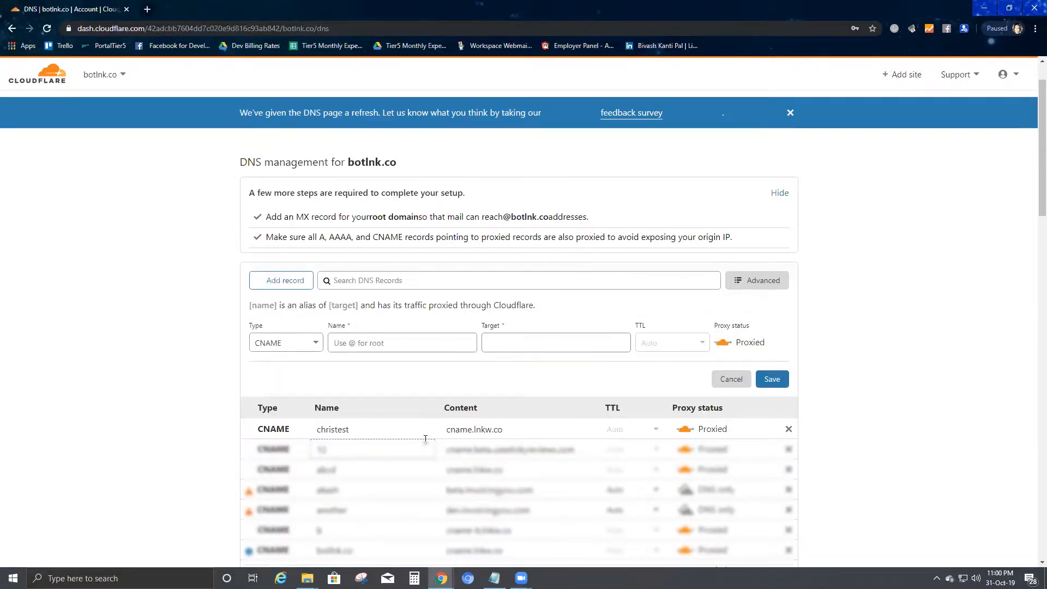
- Back in Link Wizard, open Add Custom Domain and begin entering christest.botlnk.co
key(alt+tab)
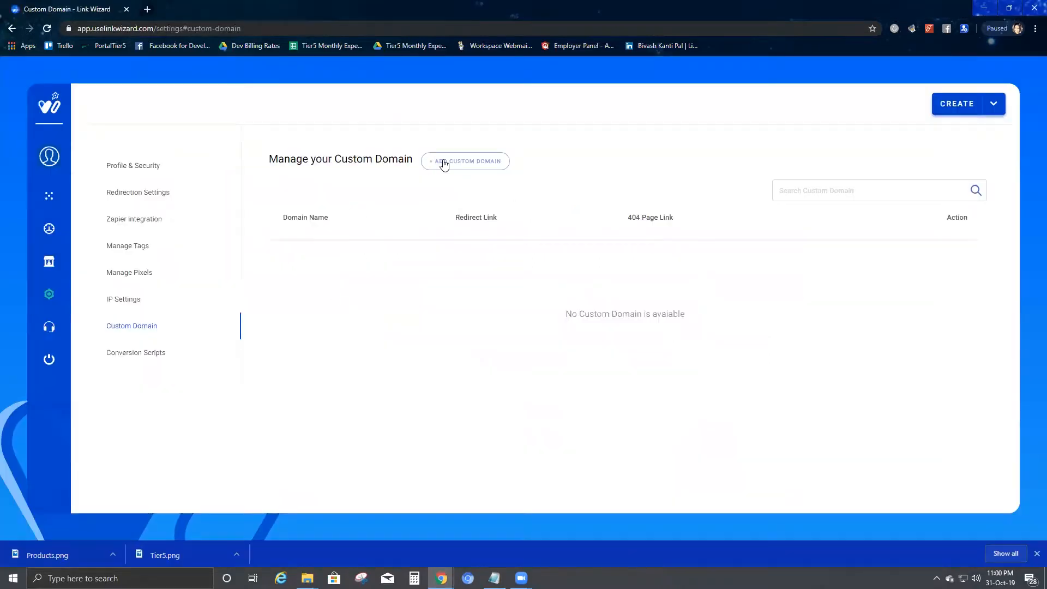
click(464, 161)
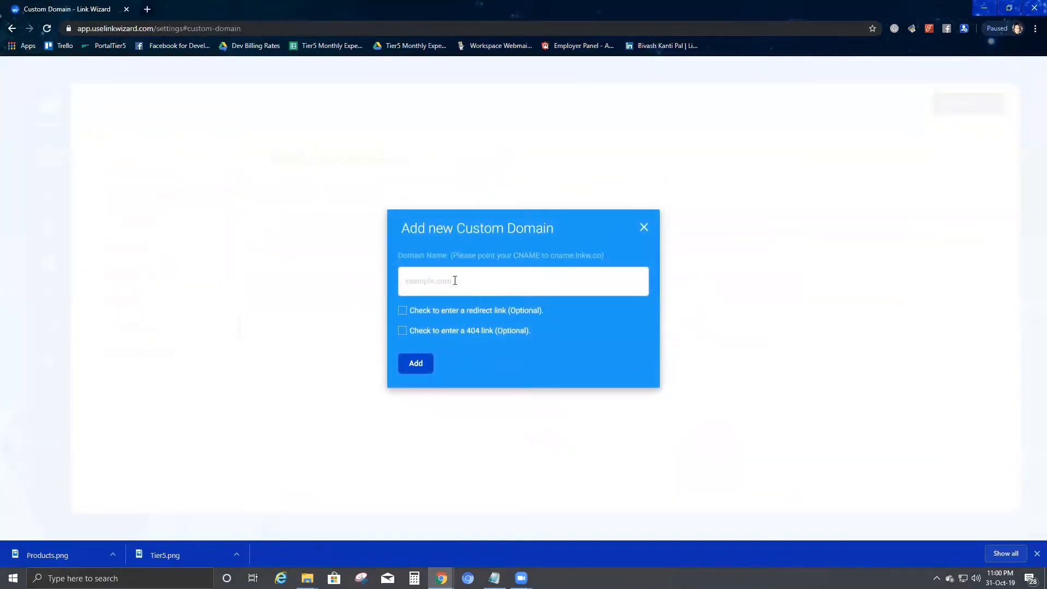
text(christest.botlnk.co)
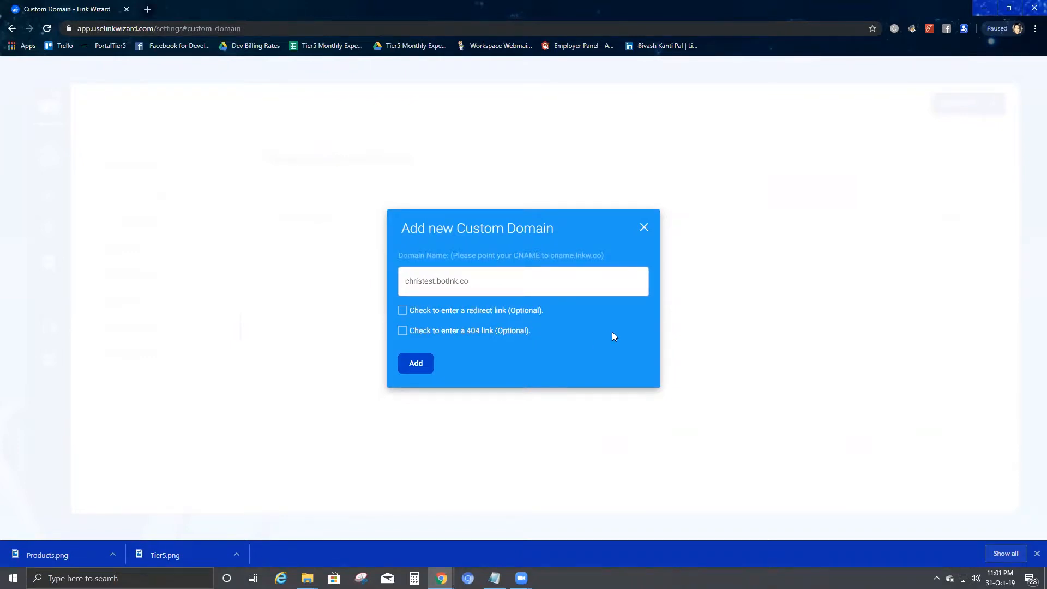
mouse_move(449, 325)
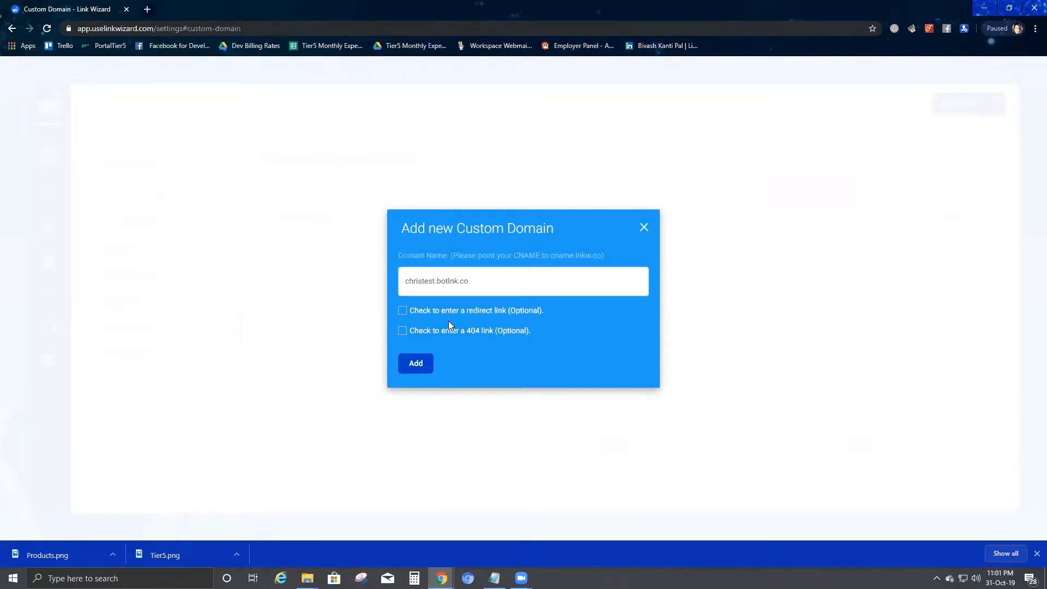
mouse_move(414, 323)
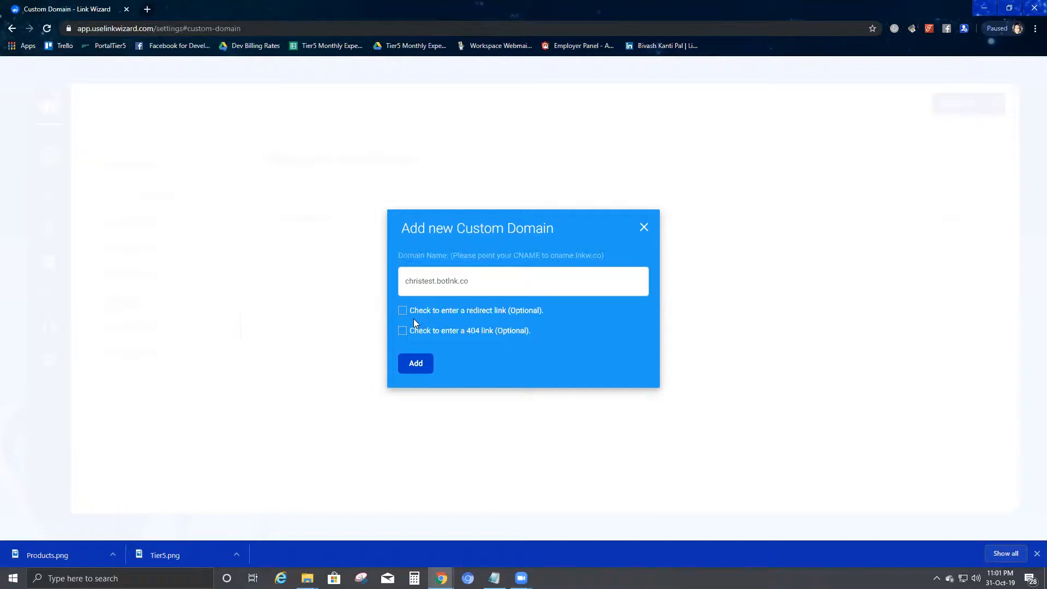
mouse_move(478, 322)
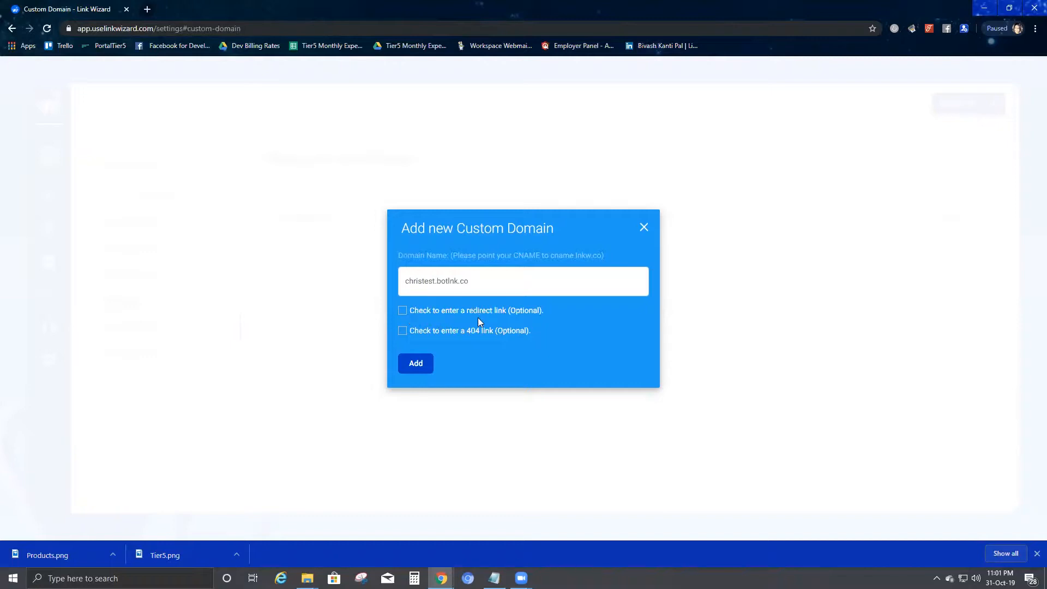
mouse_move(473, 353)
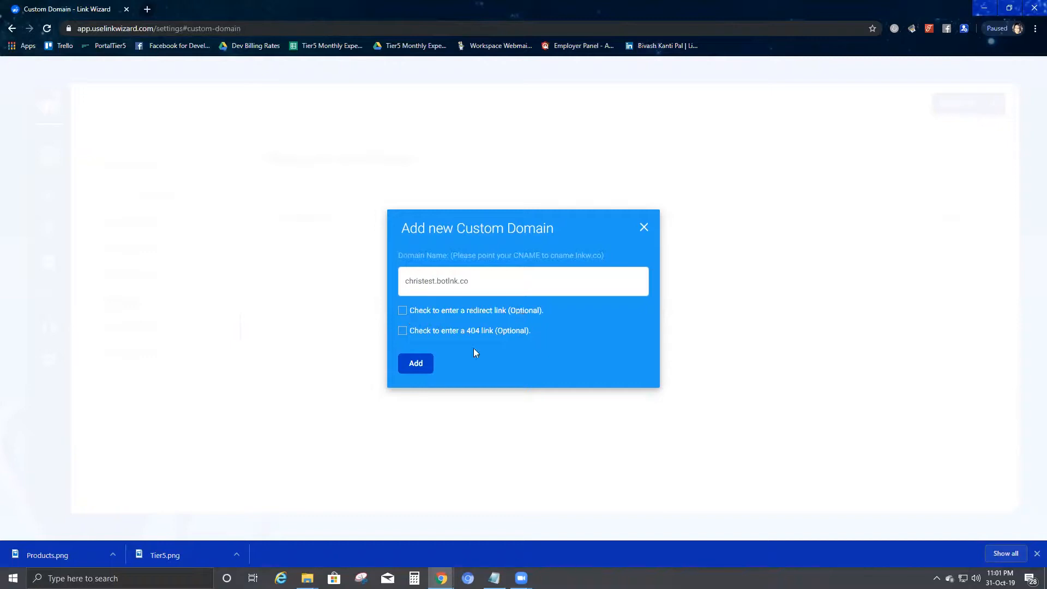
mouse_move(470, 341)
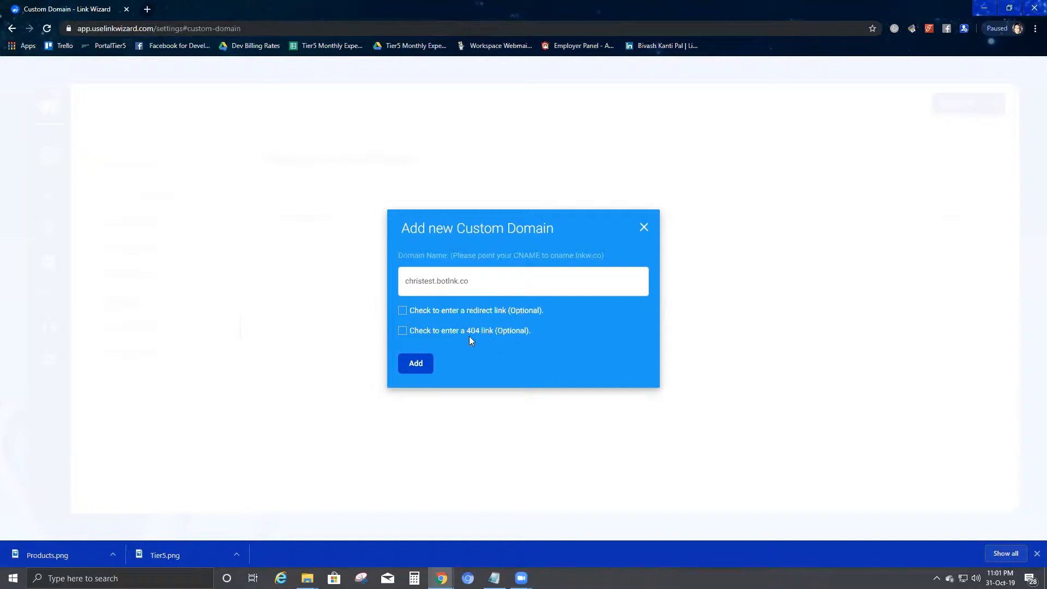
mouse_move(500, 345)
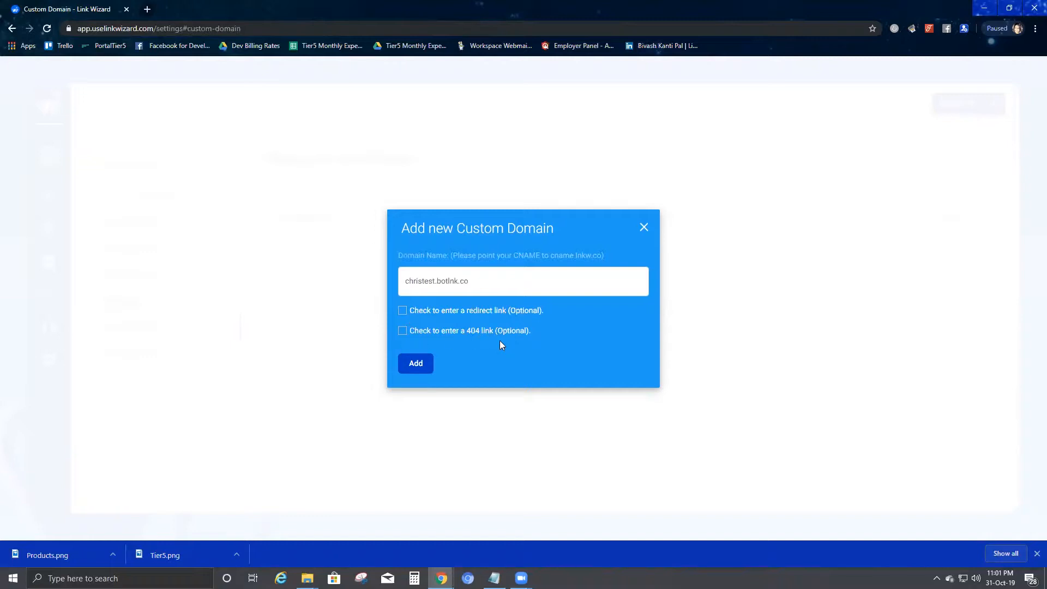
mouse_move(402, 315)
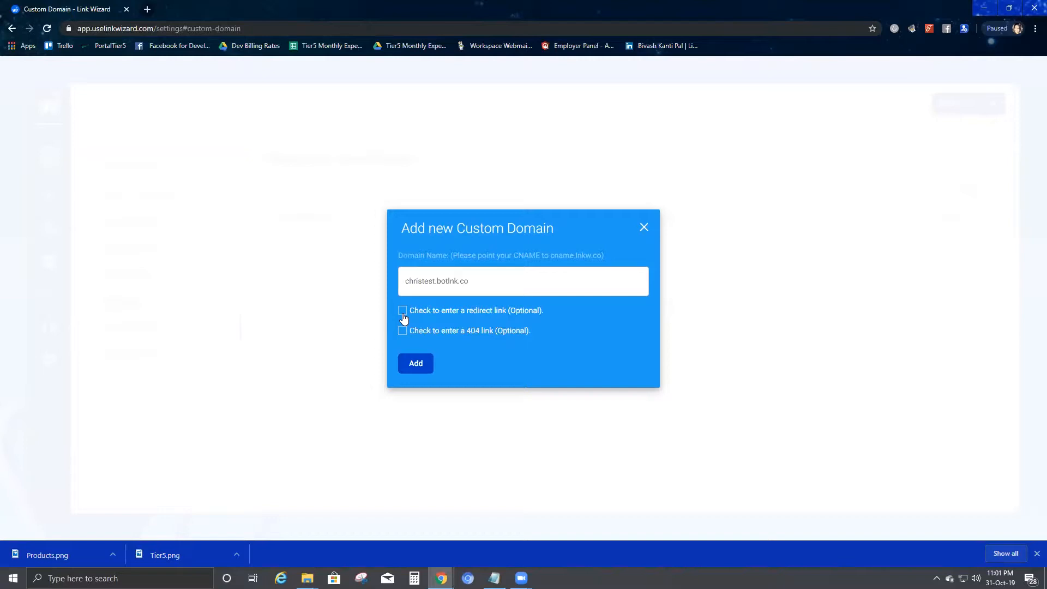
click(401, 310)
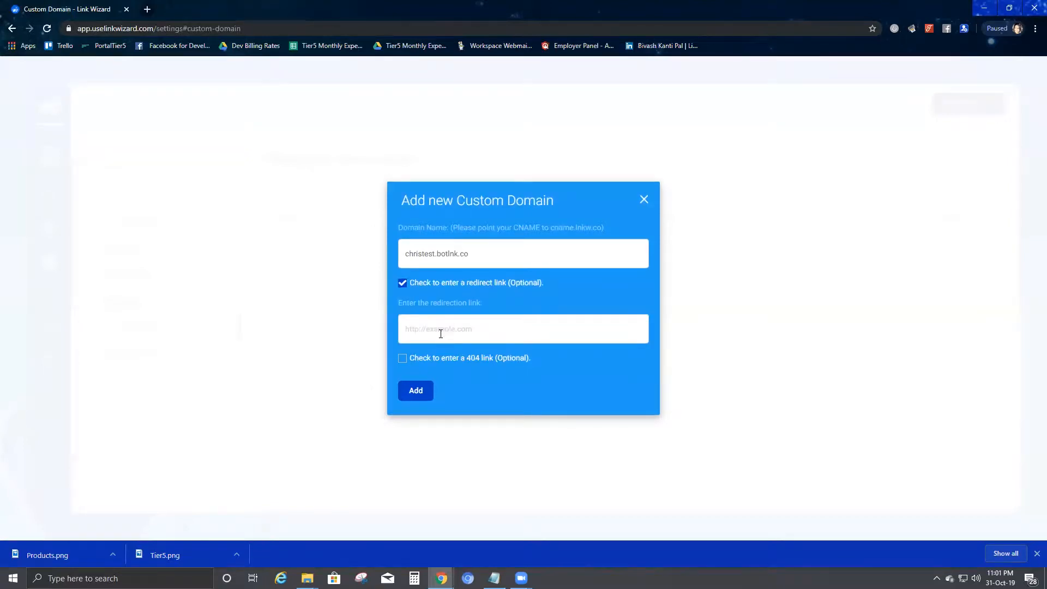
text(https)
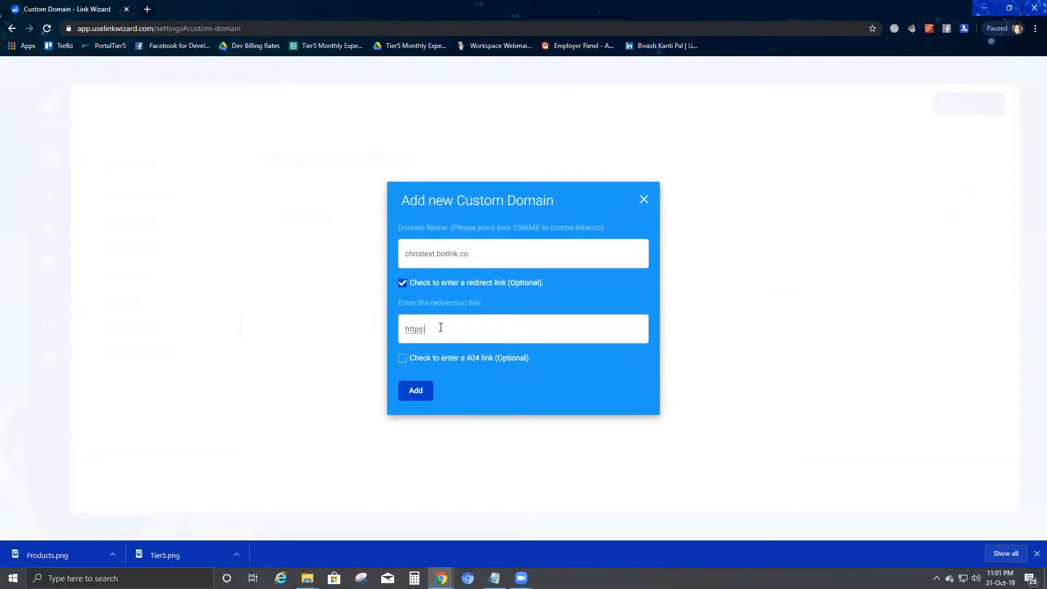
text(://w)
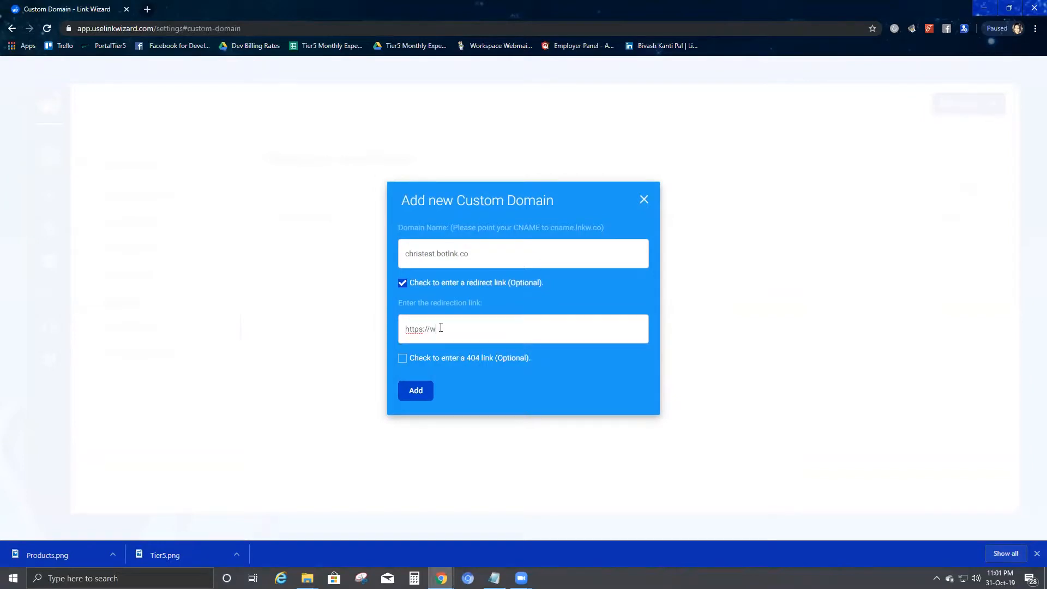
text(ww.youtube.com)
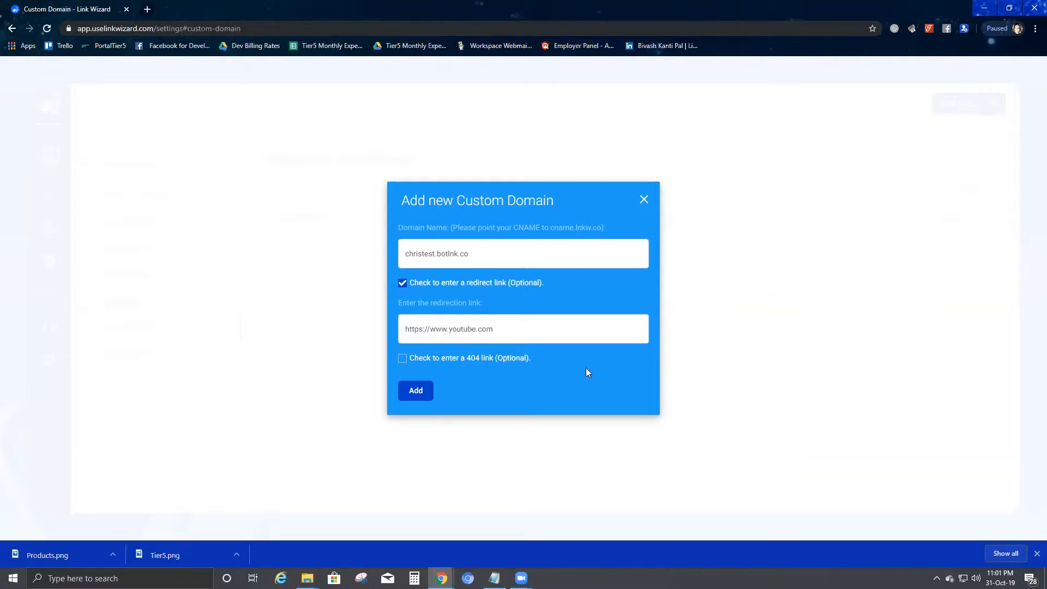
mouse_move(479, 374)
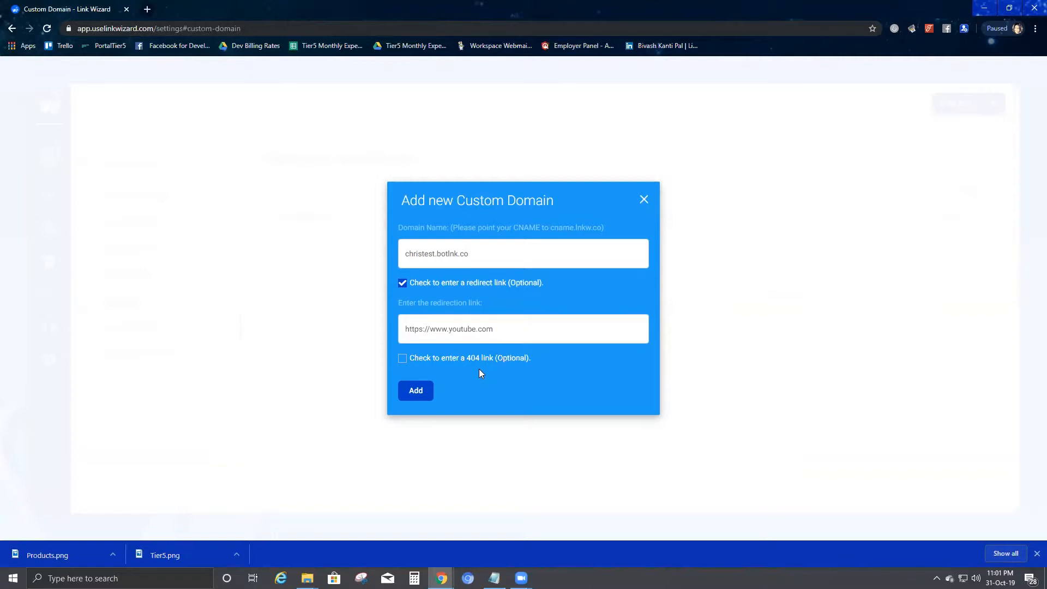
mouse_move(481, 380)
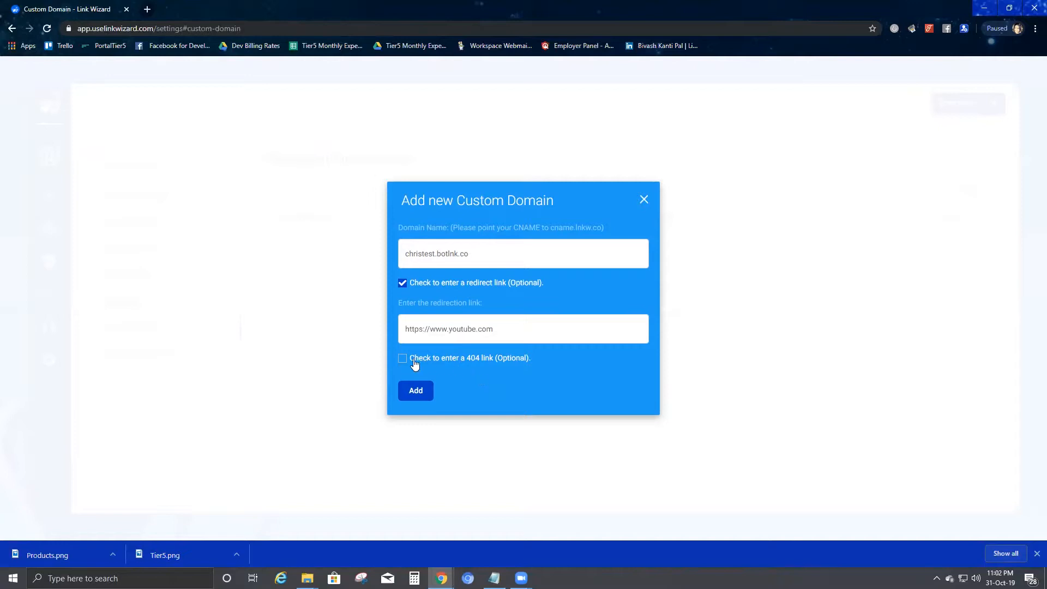
- Leave the 404 link unset and add christest.botlnk.co as a custom domain
click(402, 357)
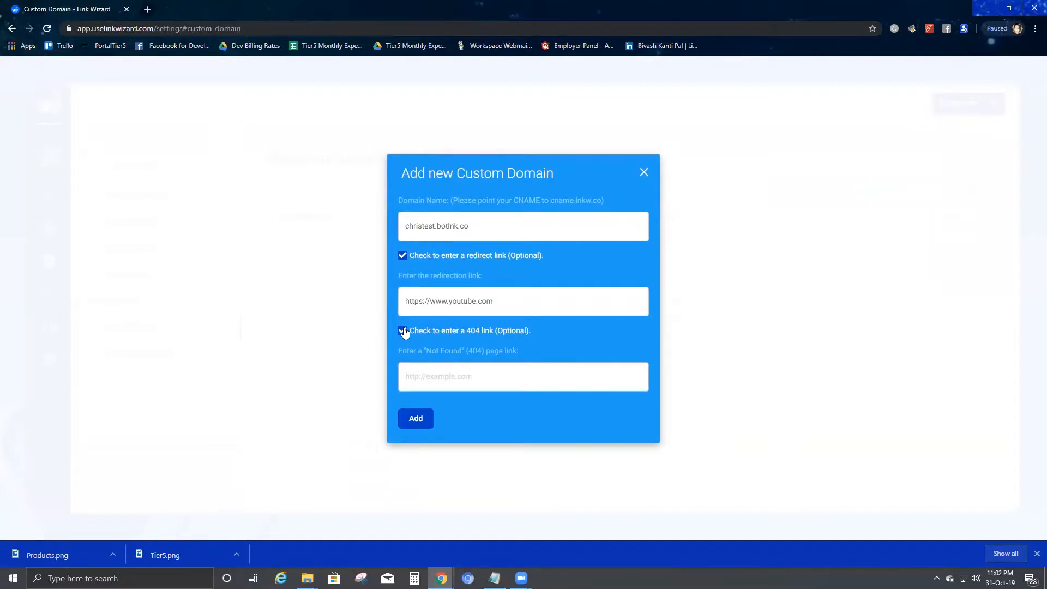
click(403, 331)
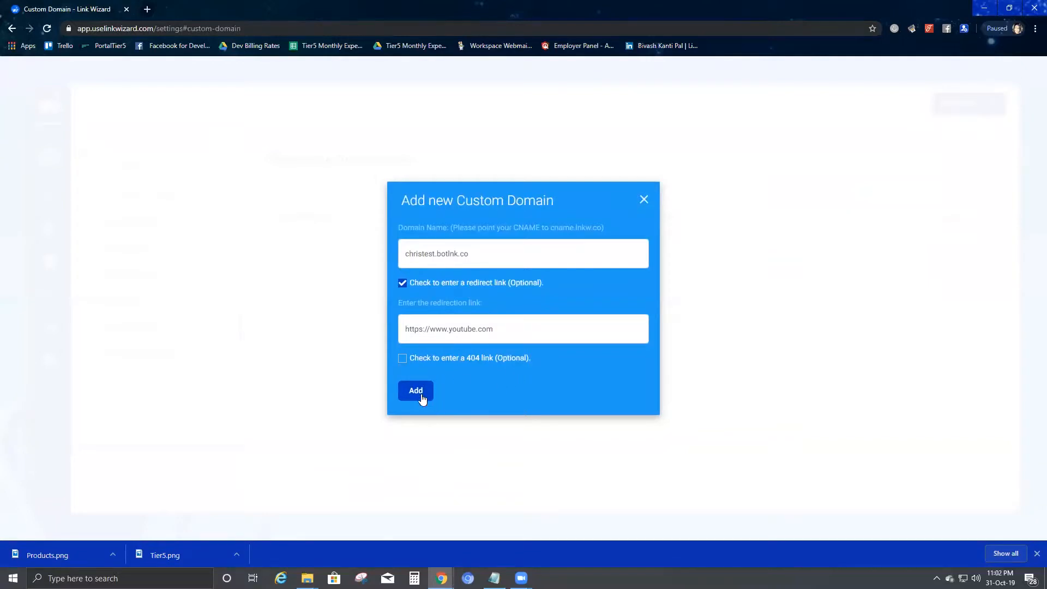
click(416, 390)
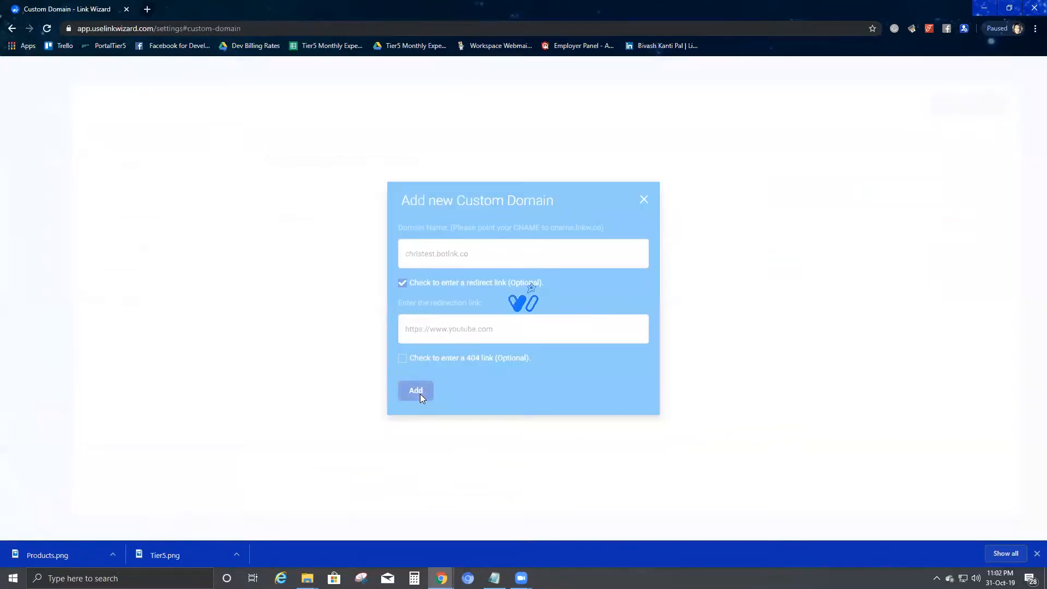
click(416, 390)
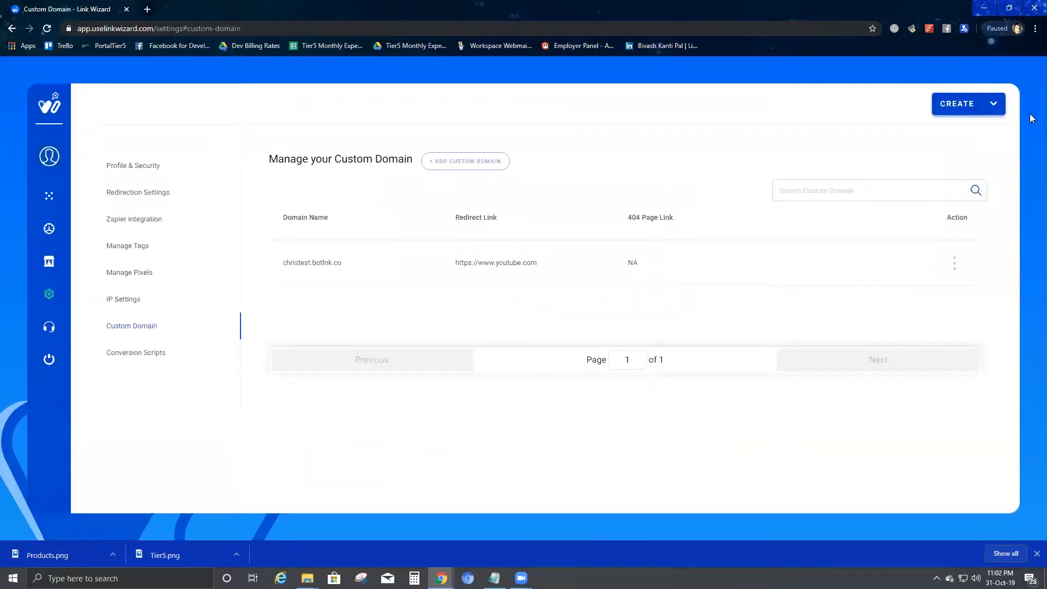
click(967, 103)
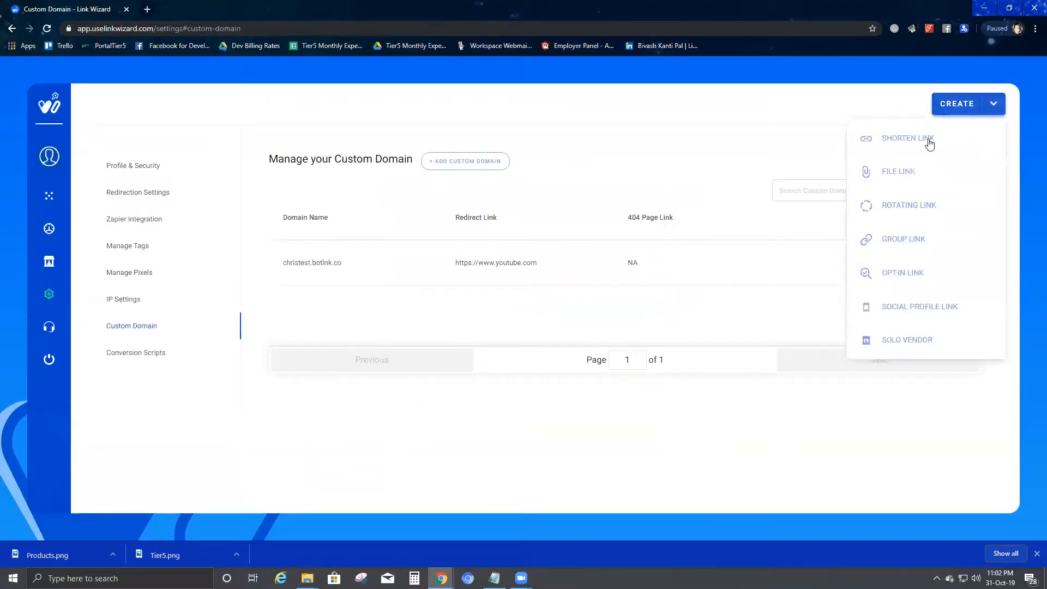
click(908, 138)
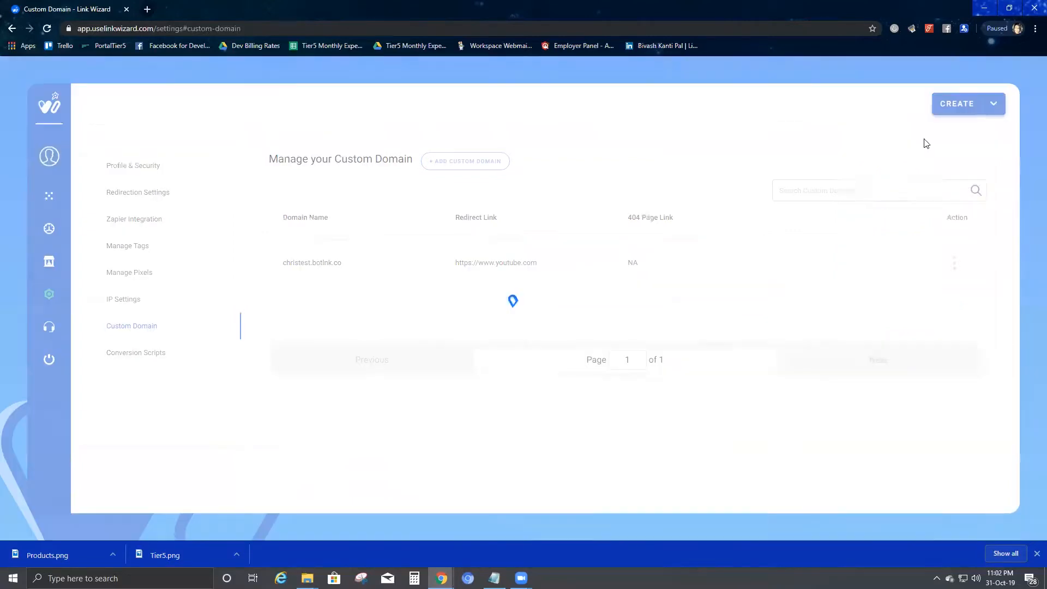
click(957, 103)
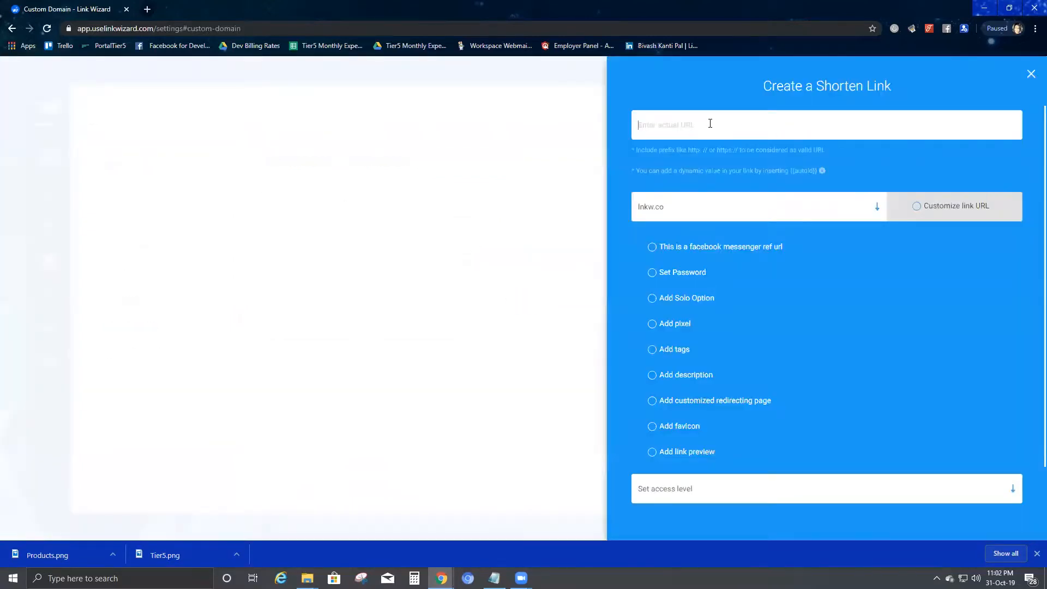
text(https://)
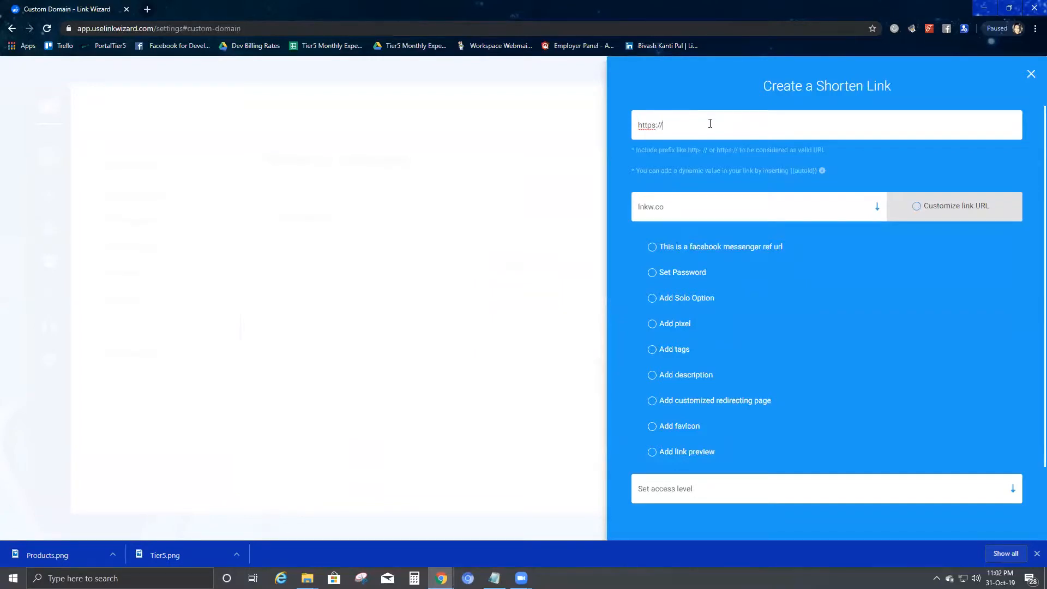
text(www)
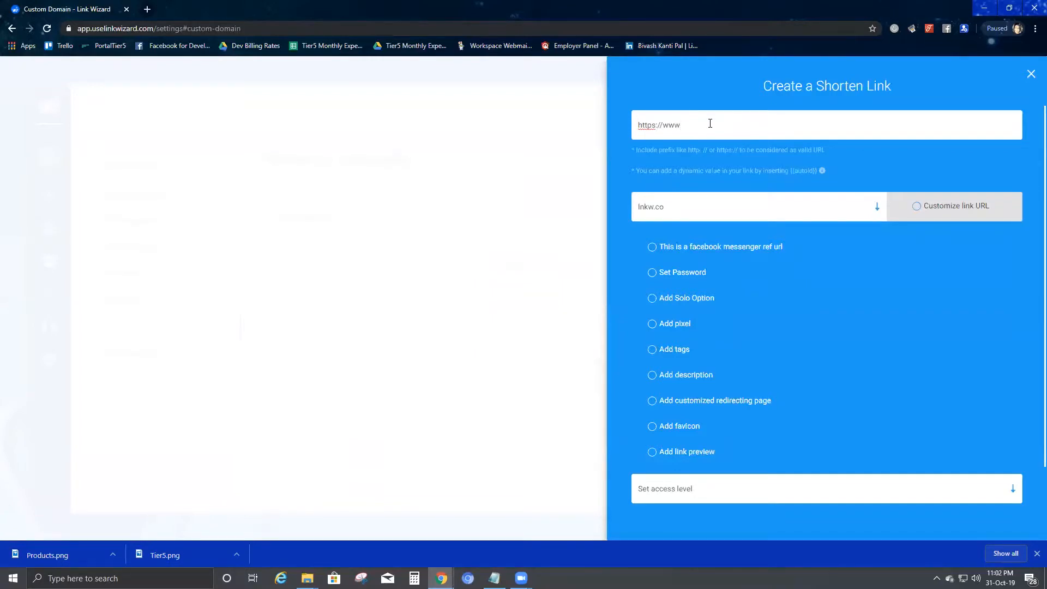
text(.)
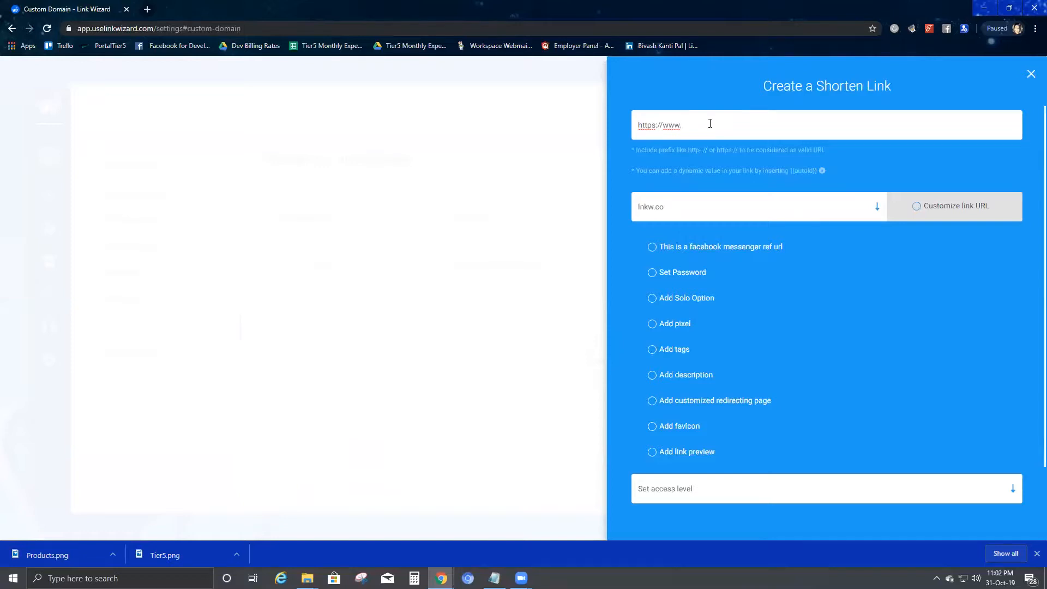
text(faceb)
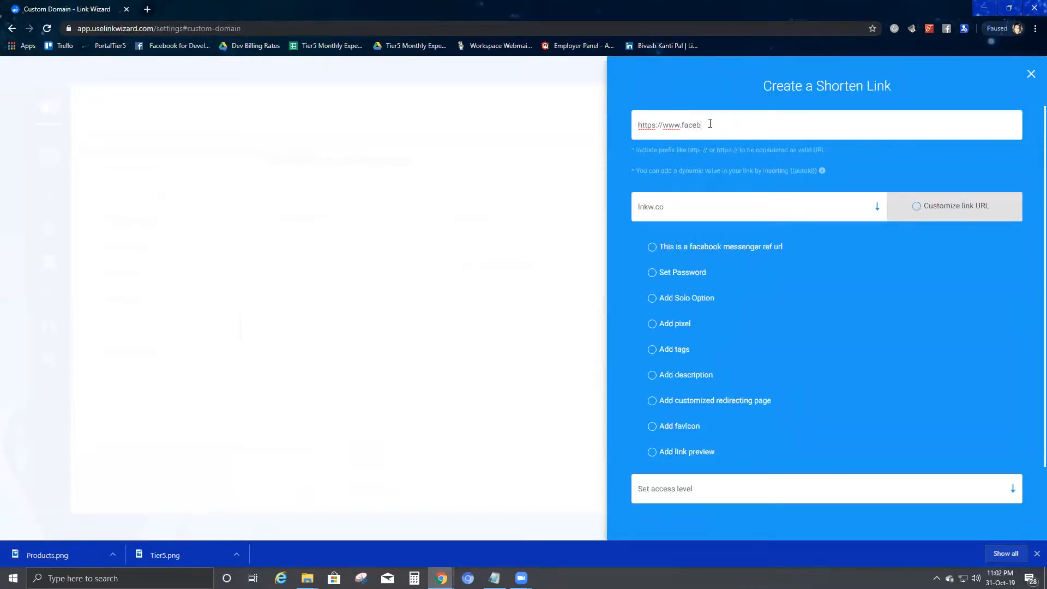
text(o)
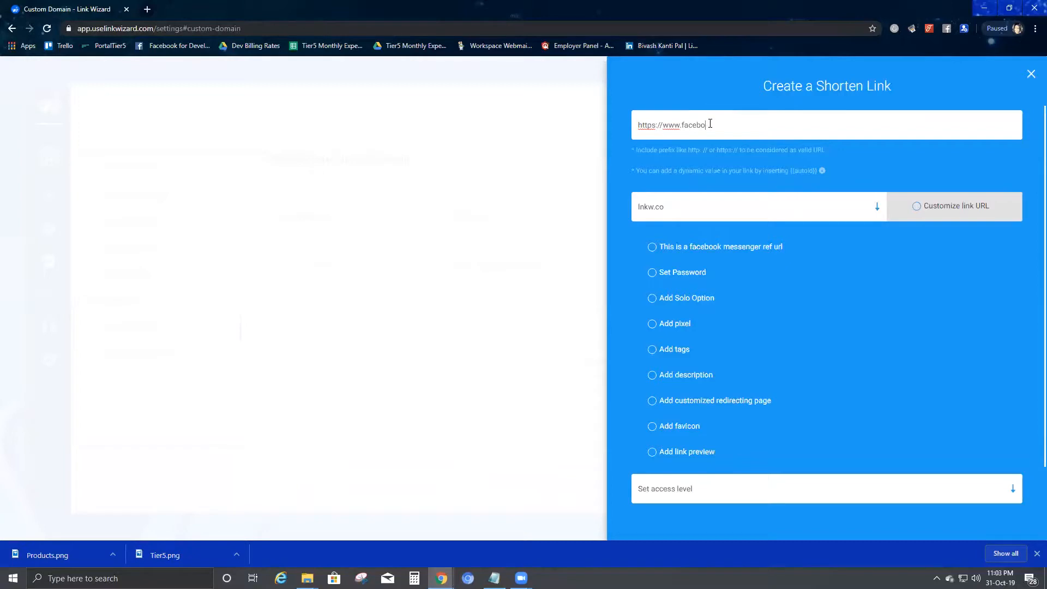
text(k.com)
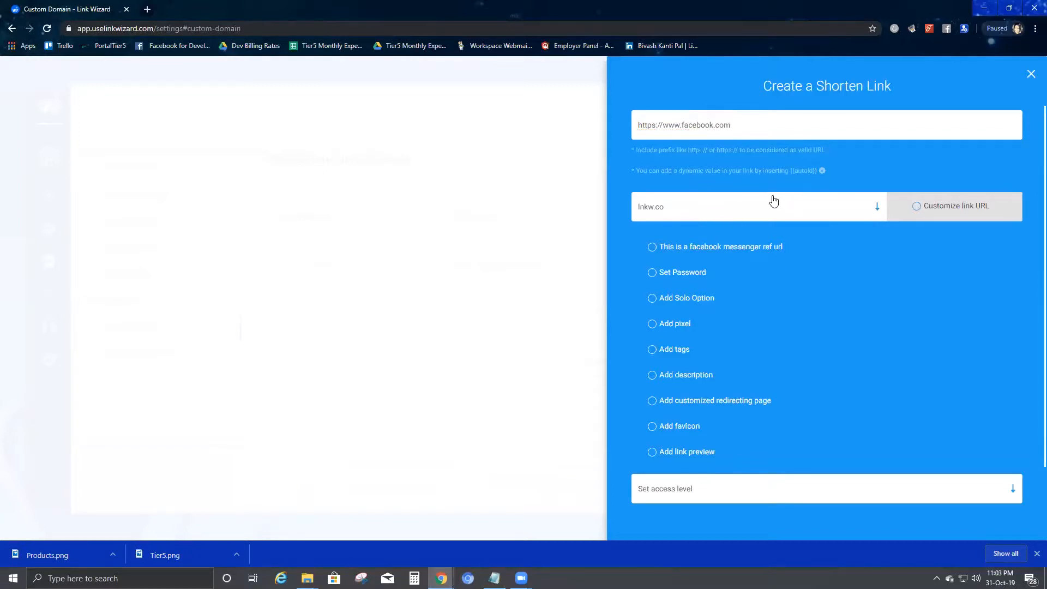
mouse_move(880, 212)
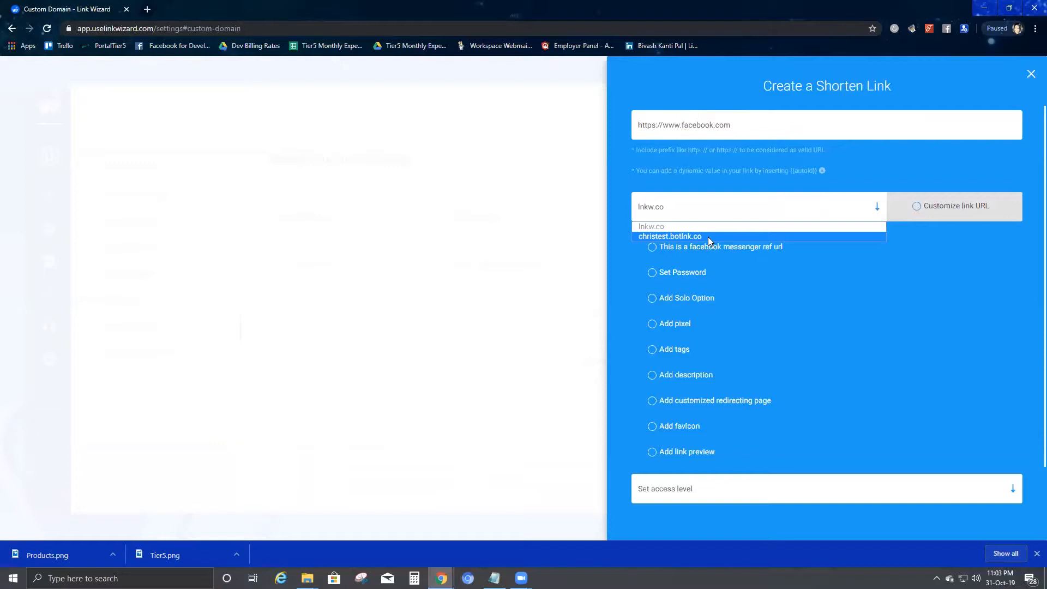
- Create the Facebook short link on the christest.botlnk.co domain
click(669, 235)
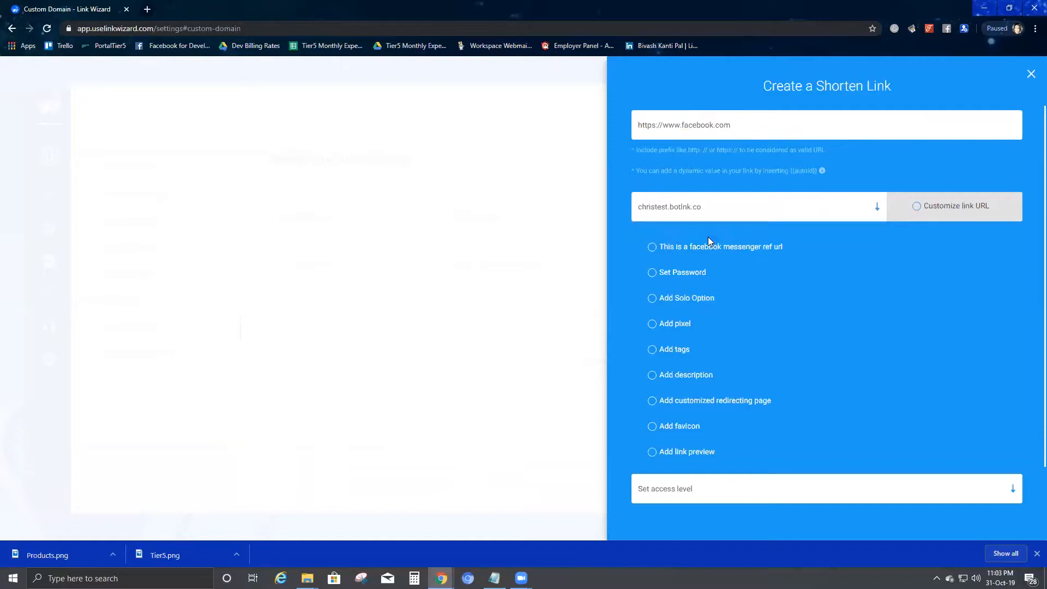
scroll(down, 3)
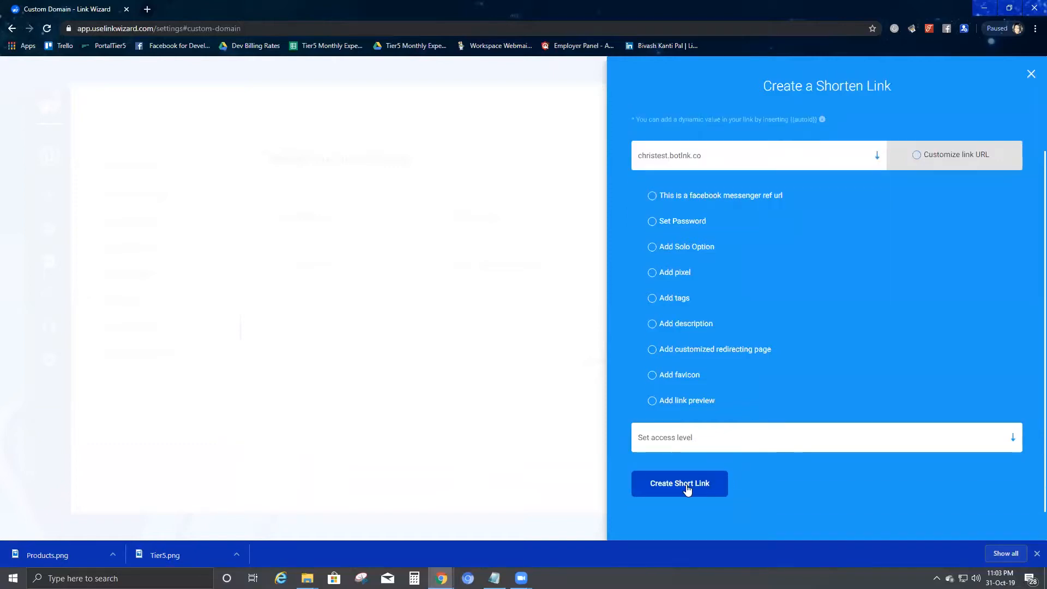
click(679, 484)
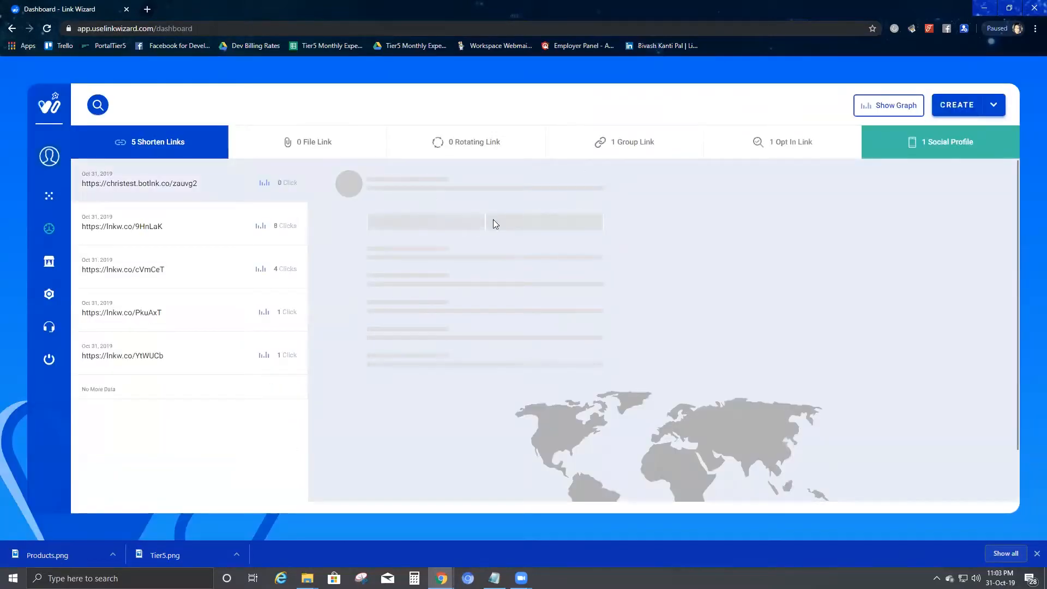
- View details of the christest.botlnk.co/zauvg2 short link
click(139, 184)
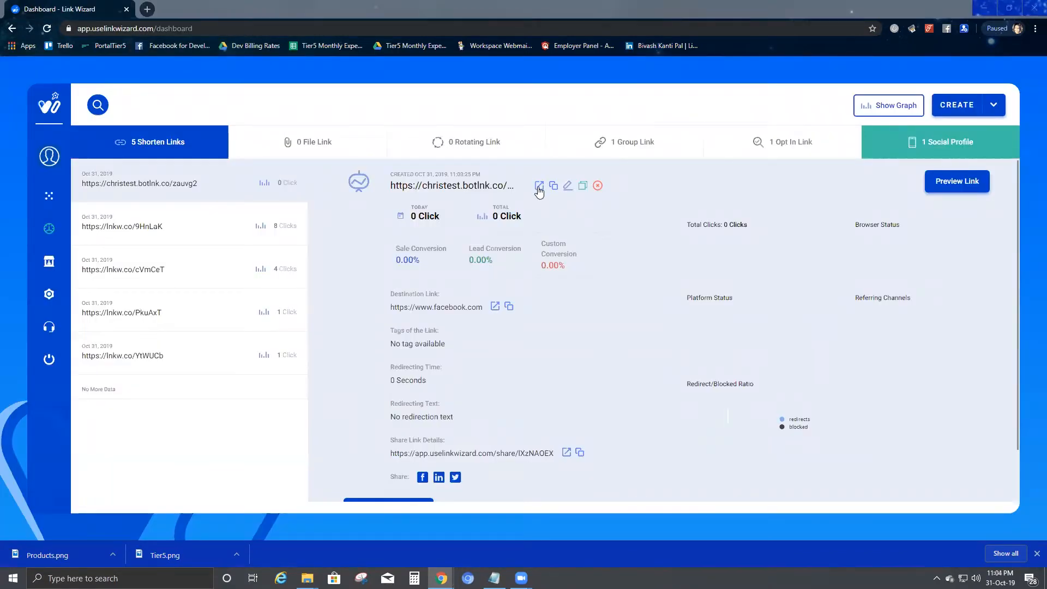
mouse_move(538, 185)
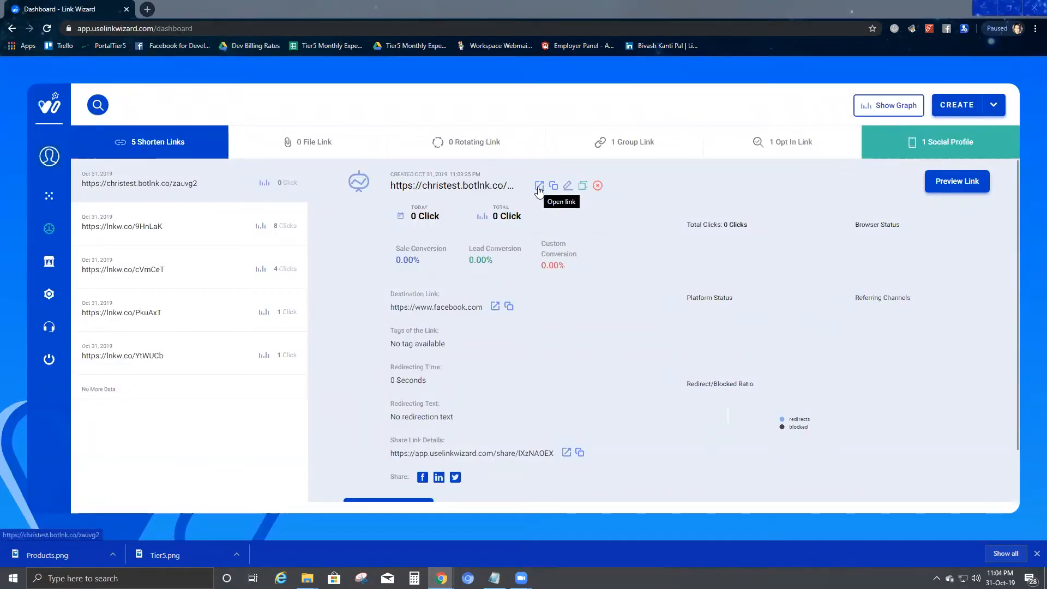
mouse_move(511, 226)
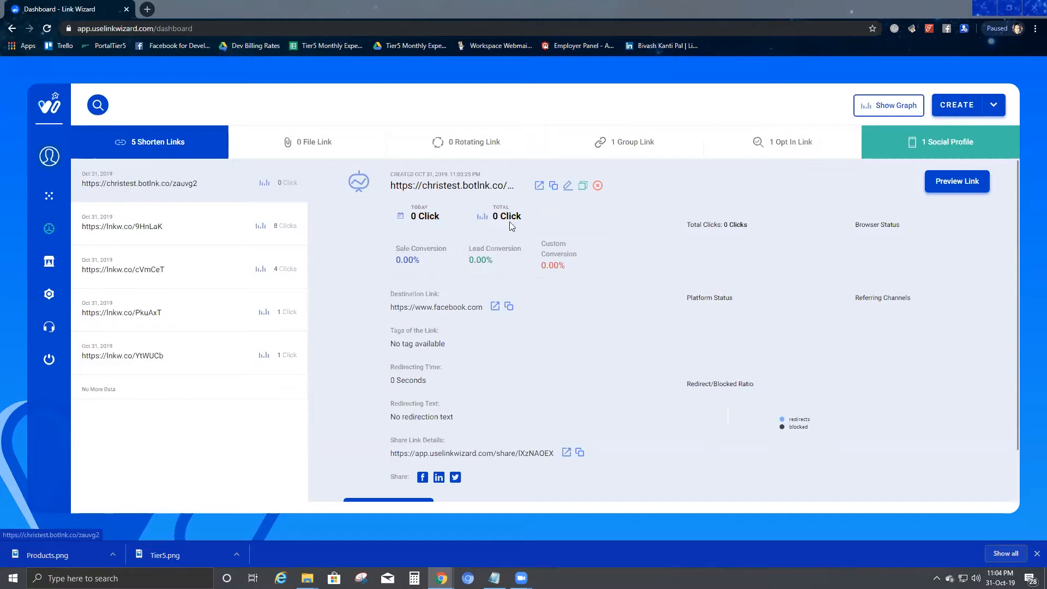
mouse_move(481, 201)
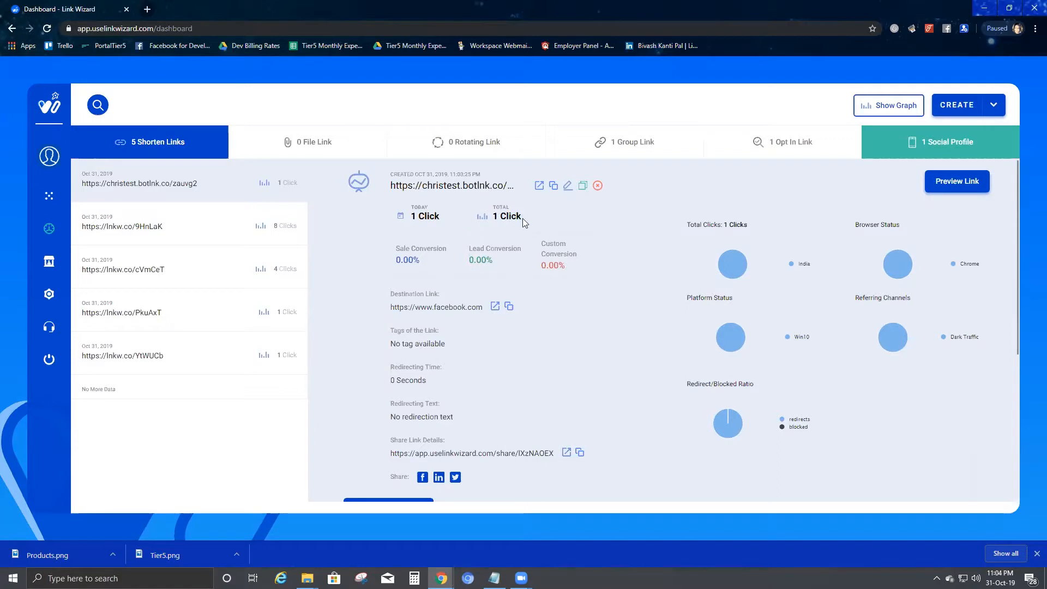
mouse_move(608, 246)
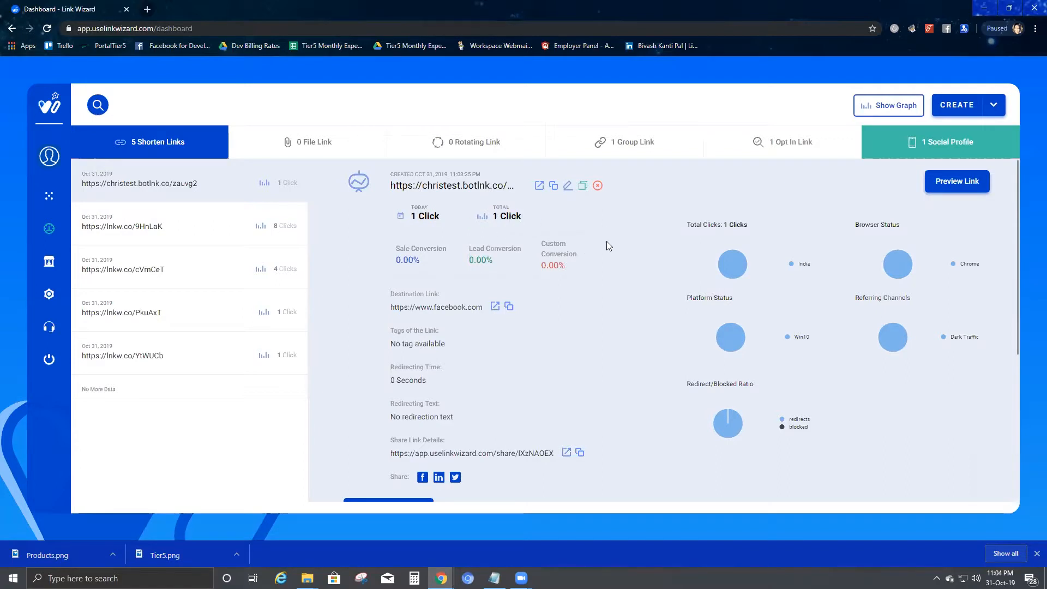
mouse_move(610, 249)
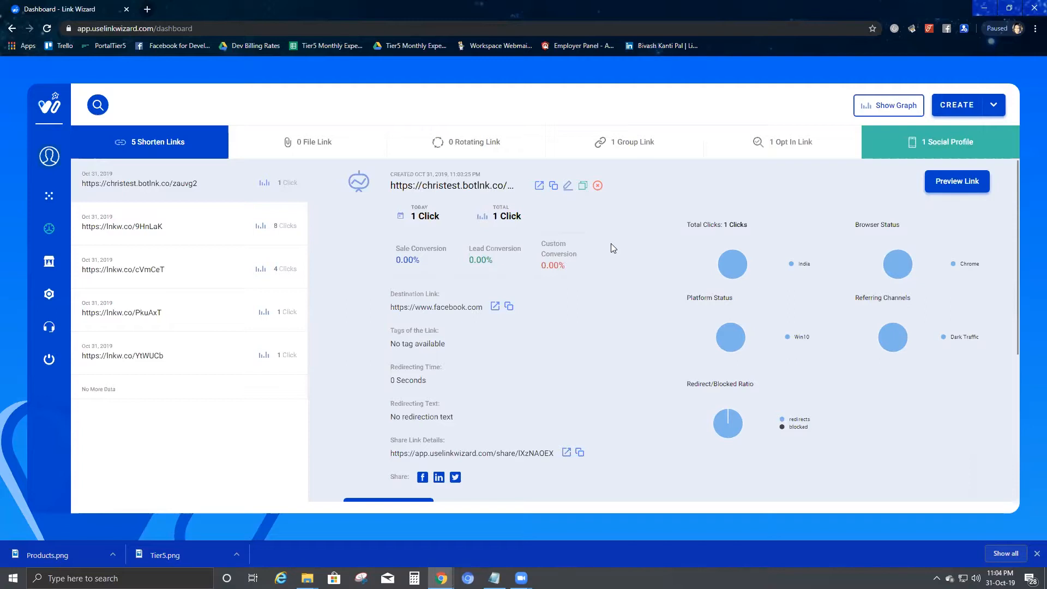
mouse_move(573, 229)
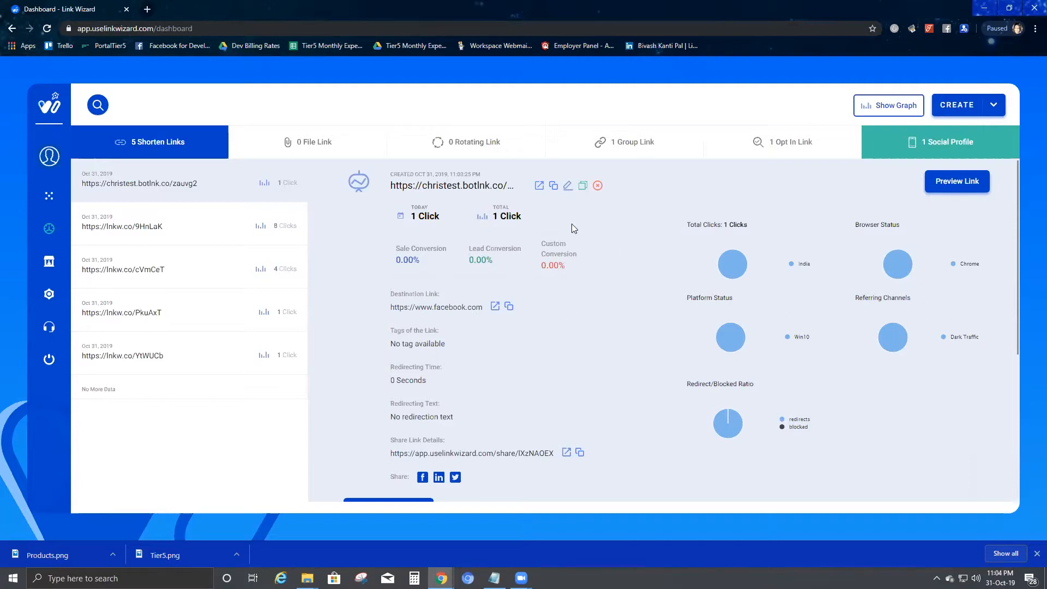
mouse_move(512, 221)
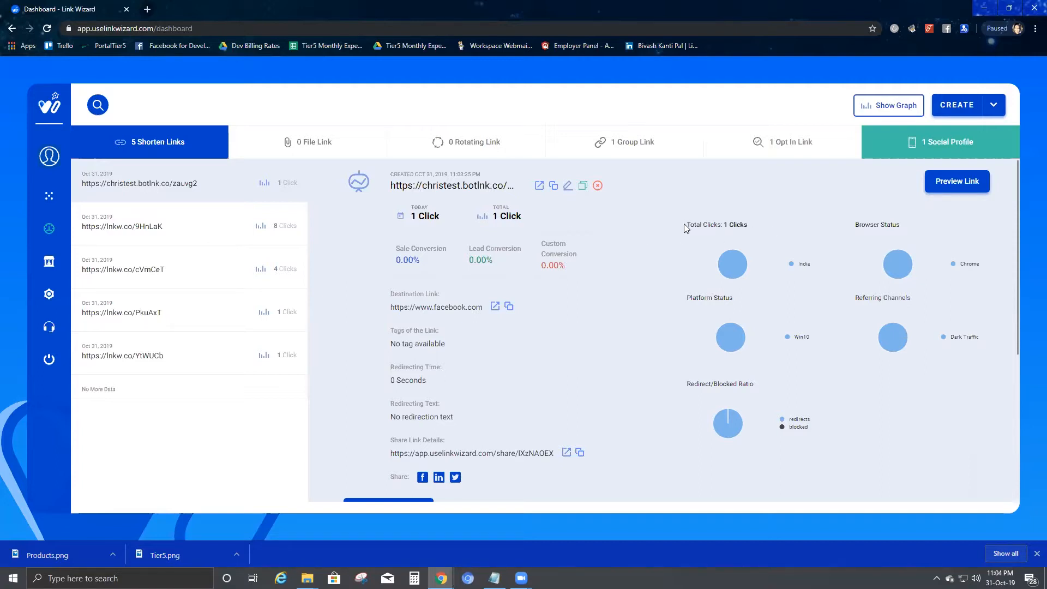
mouse_move(721, 315)
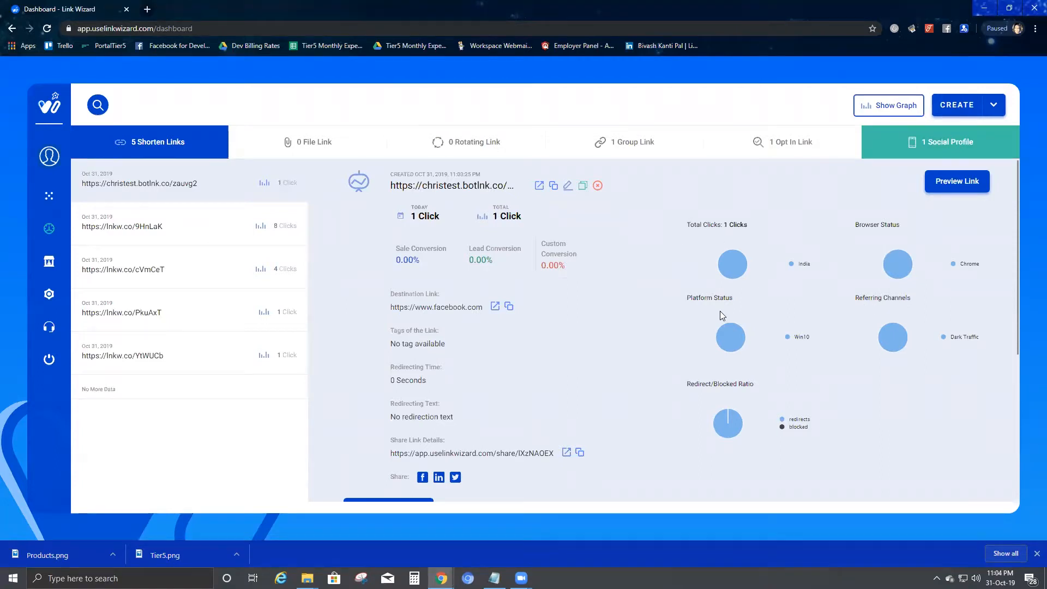
mouse_move(699, 392)
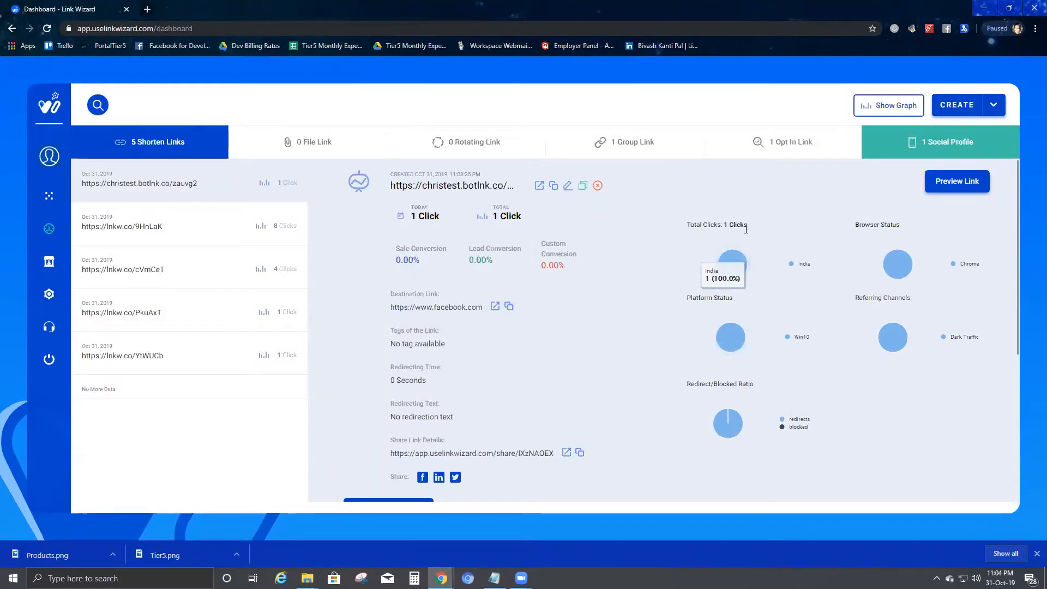
mouse_move(728, 422)
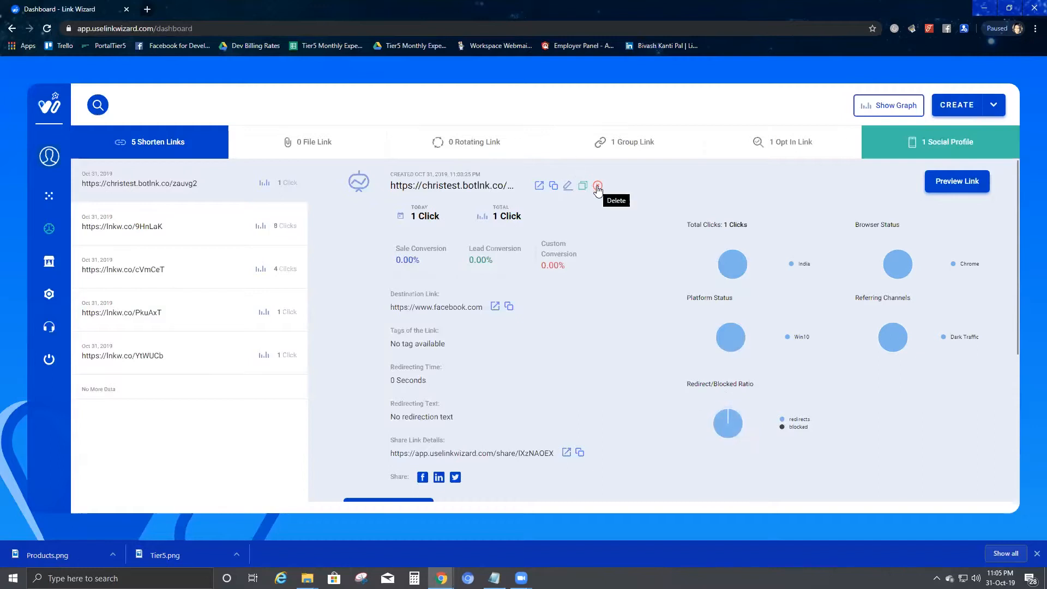
mouse_move(553, 185)
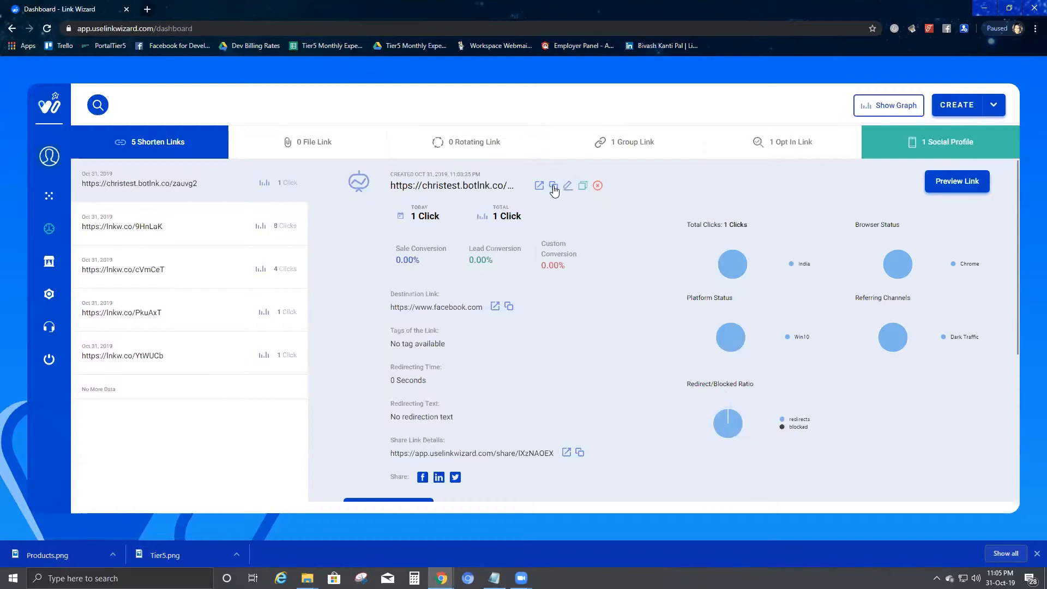
mouse_move(626, 193)
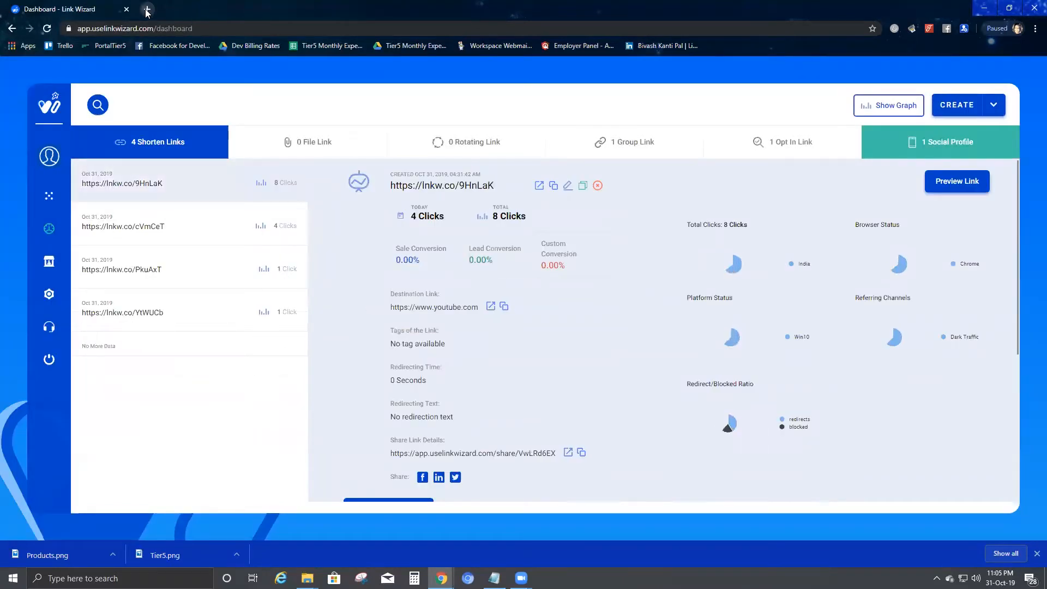
- Open a new tab to test the deleted christest.botlnk.co/zauvg2 short link
click(147, 9)
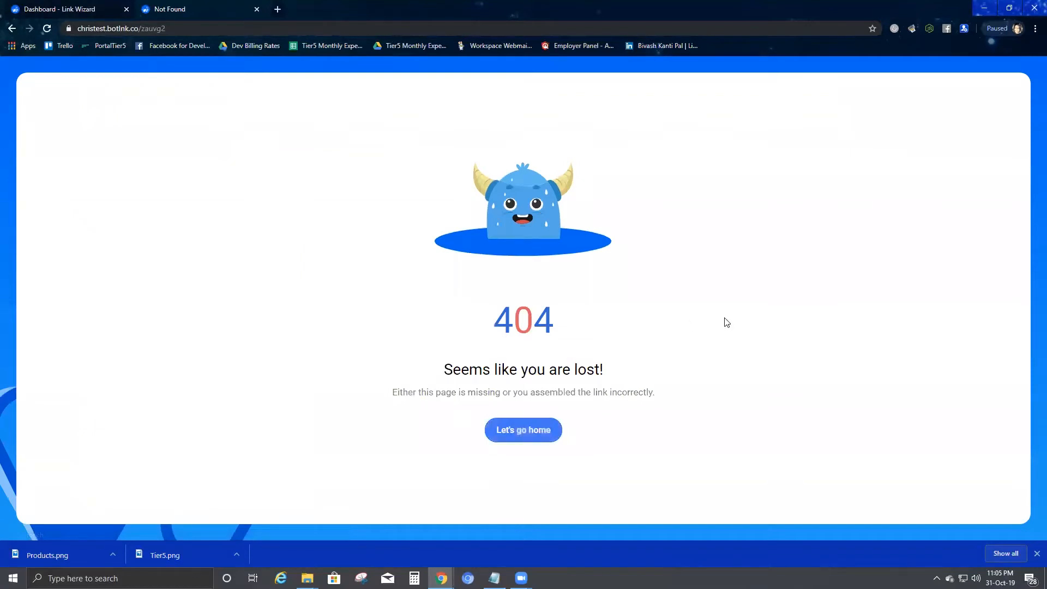
mouse_move(613, 355)
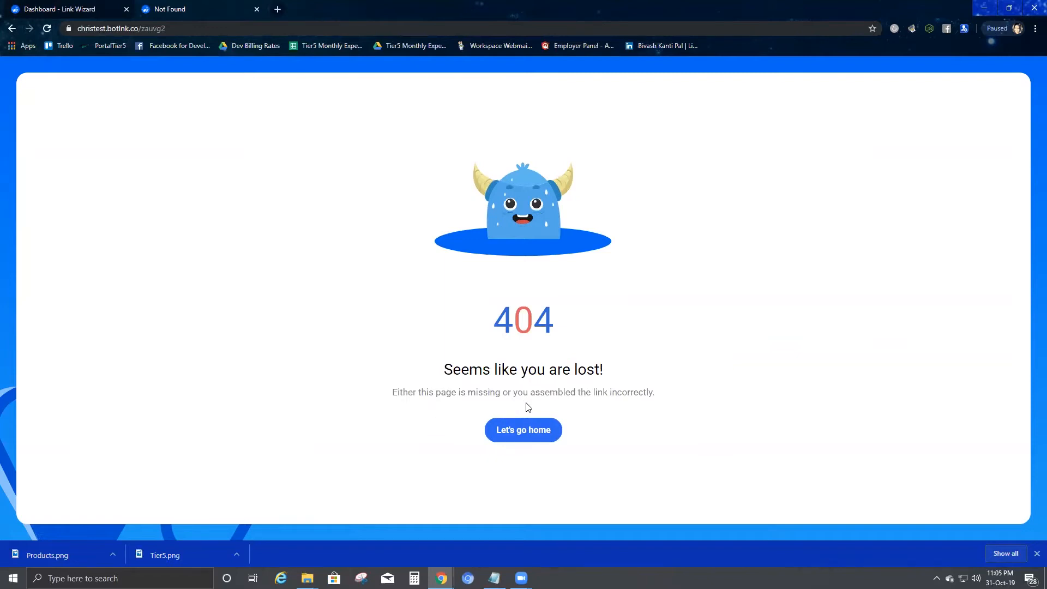
mouse_move(653, 392)
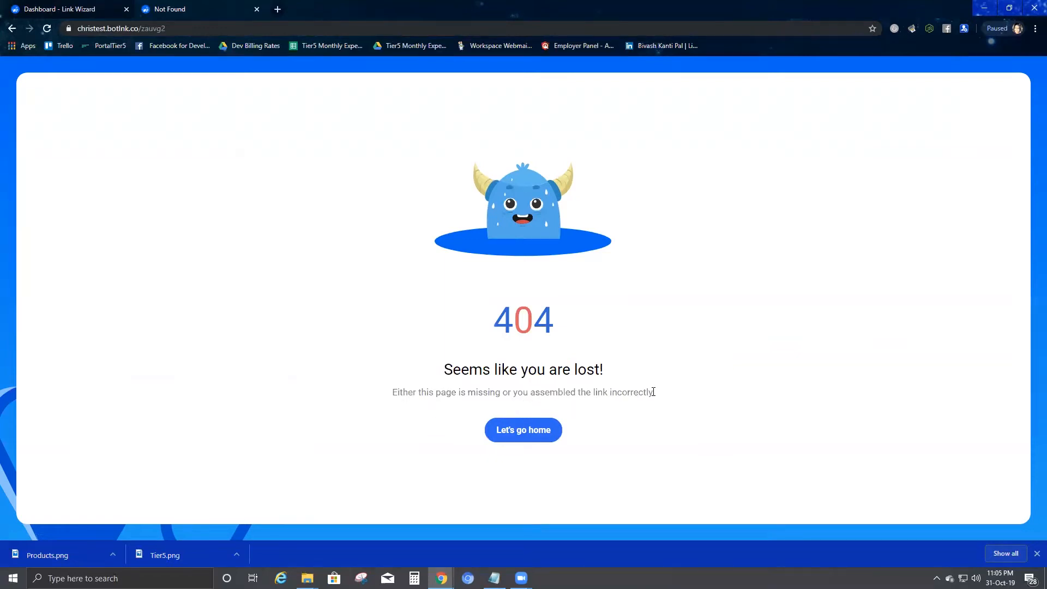
mouse_move(646, 410)
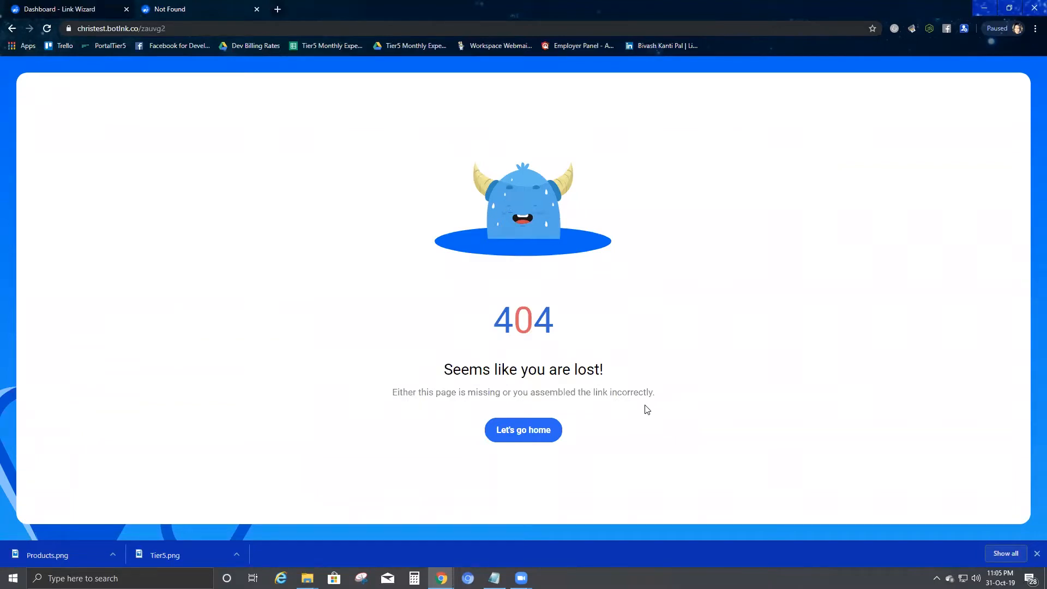
mouse_move(413, 307)
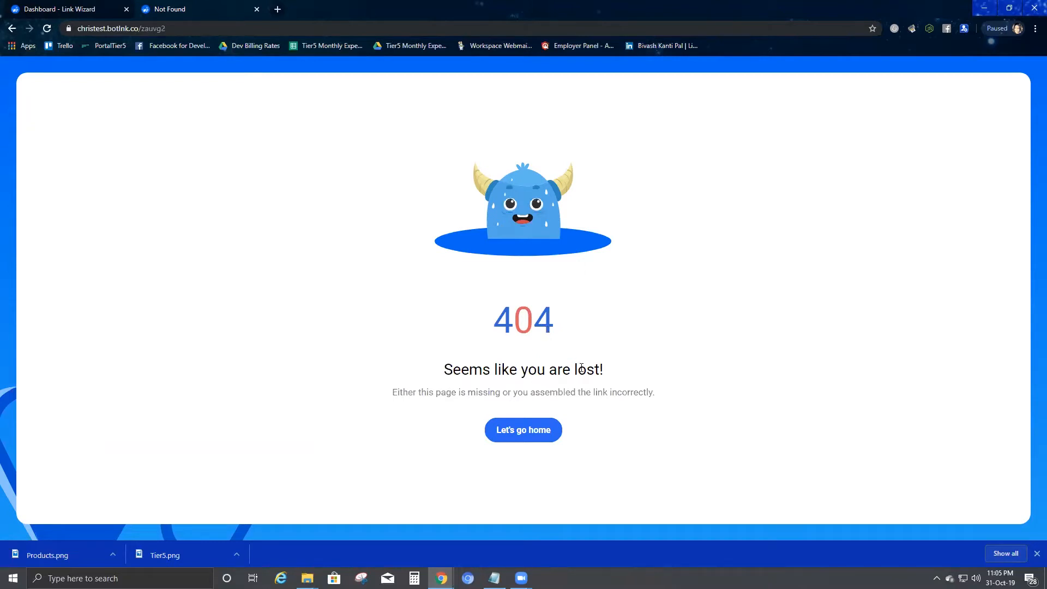
mouse_move(578, 6)
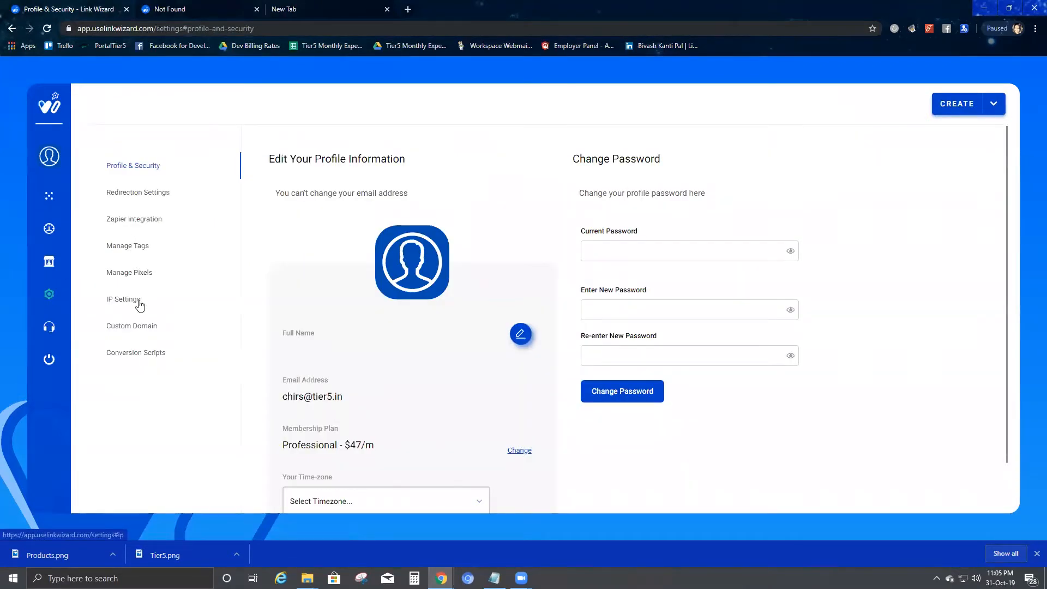
- Show the Custom Domain settings listing christest.botlnk.co with its YouTube redirect link
click(131, 325)
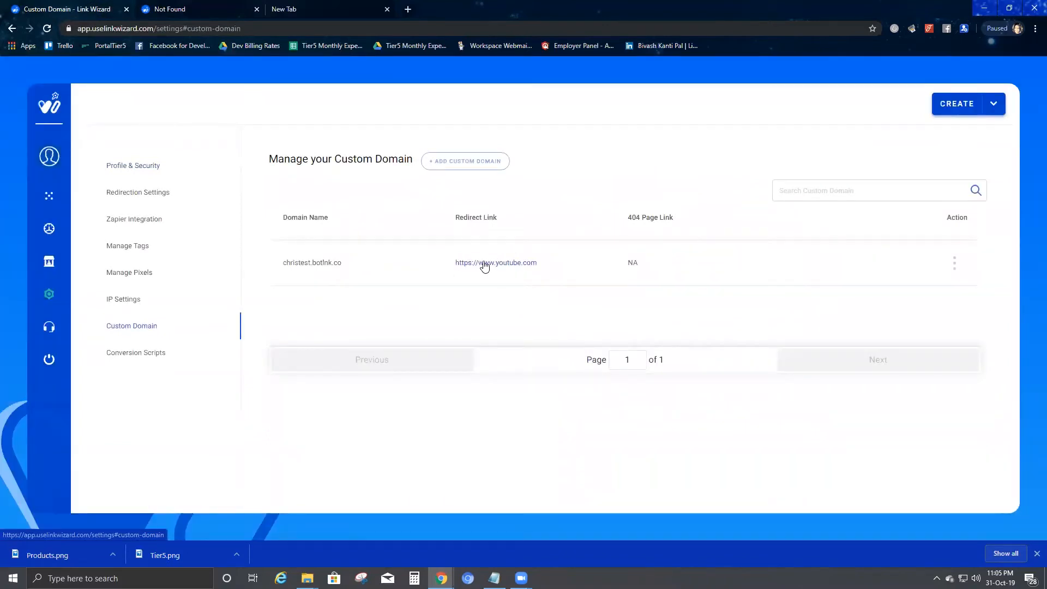
mouse_move(452, 262)
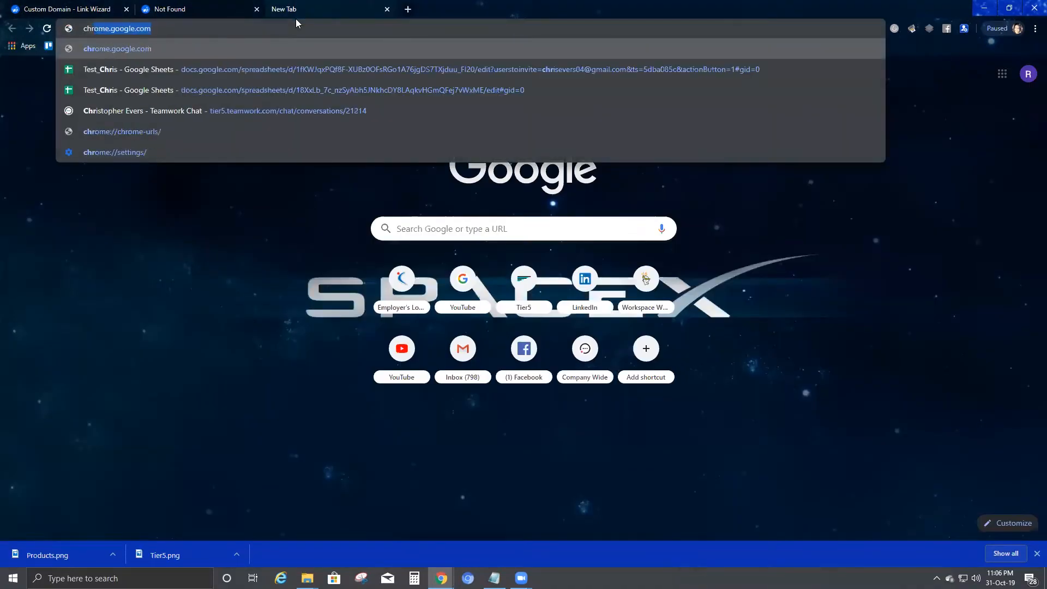
- Enter christest.botlnk.co in the address bar and view the 'Seems like you are lost' 404 page
text(christest.botlnk.co)
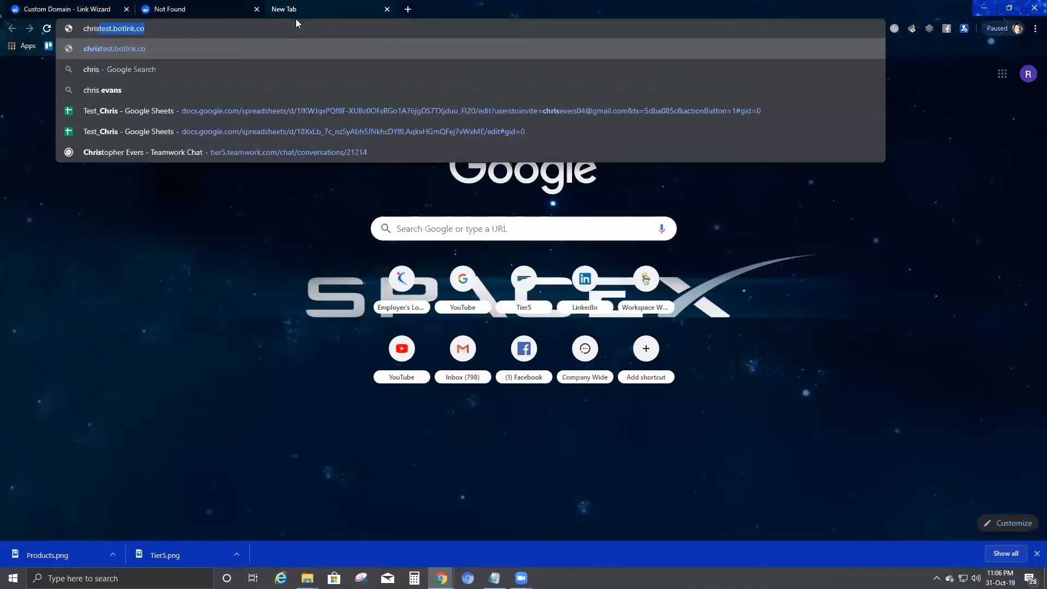
text(christest.botlnk.)
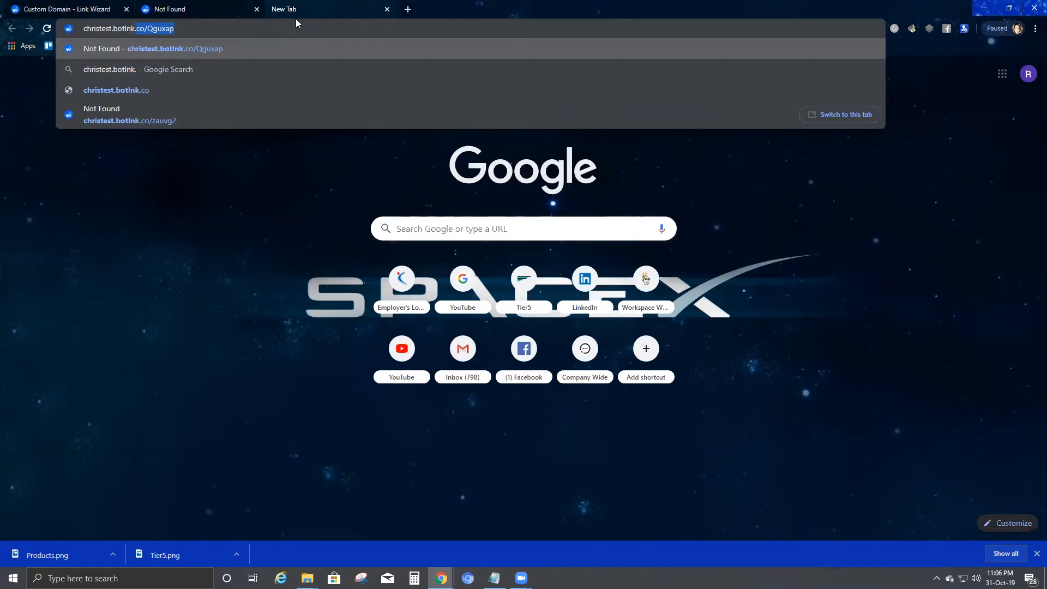
key(Backspace)
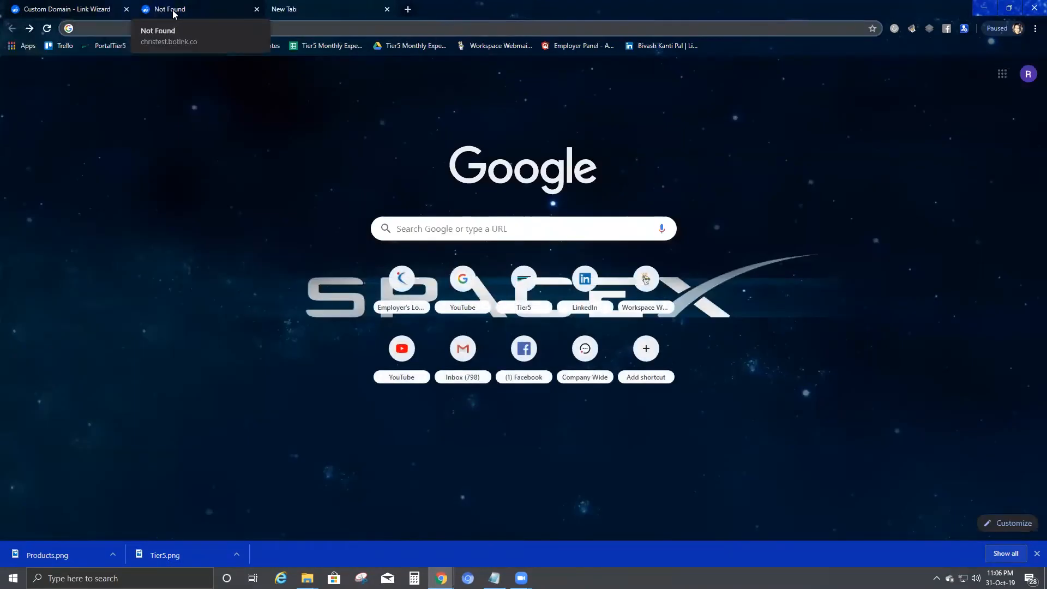
click(167, 9)
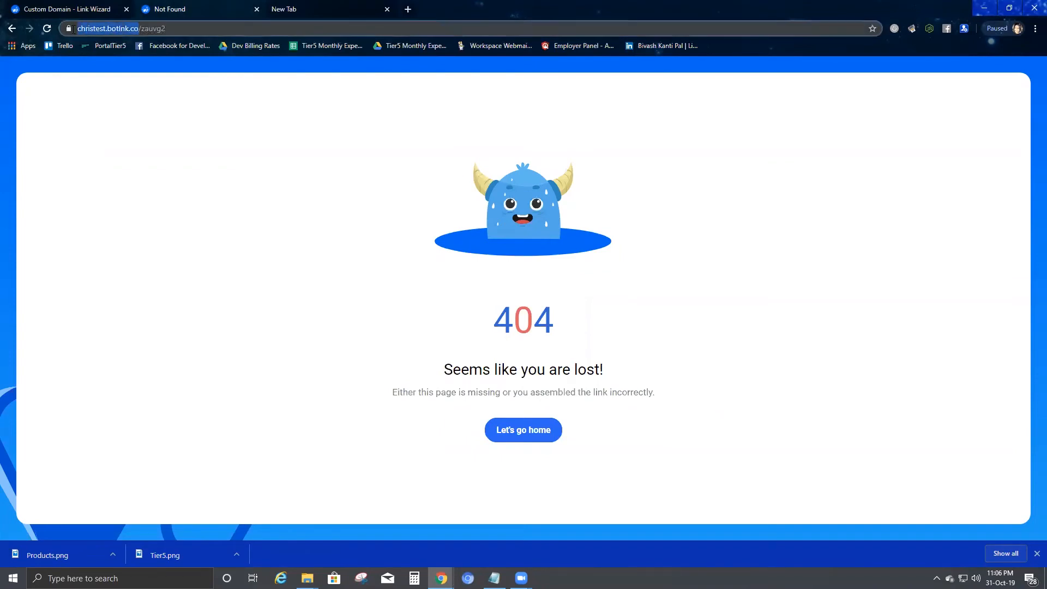
right_click(120, 28)
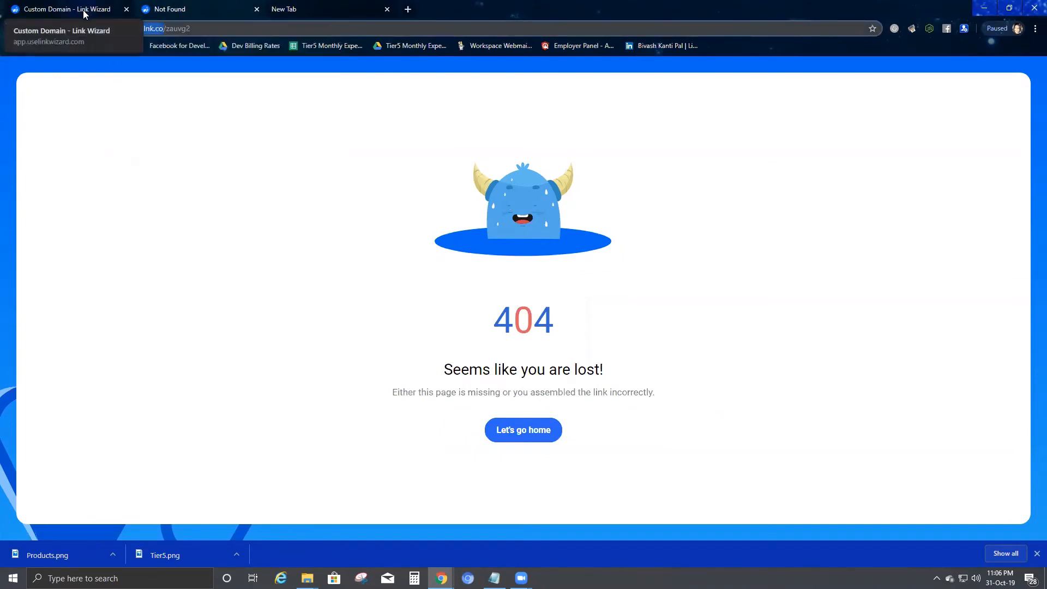
- Edit christest.botlnk.co, turn off its redirect link option, and save the domain
click(63, 8)
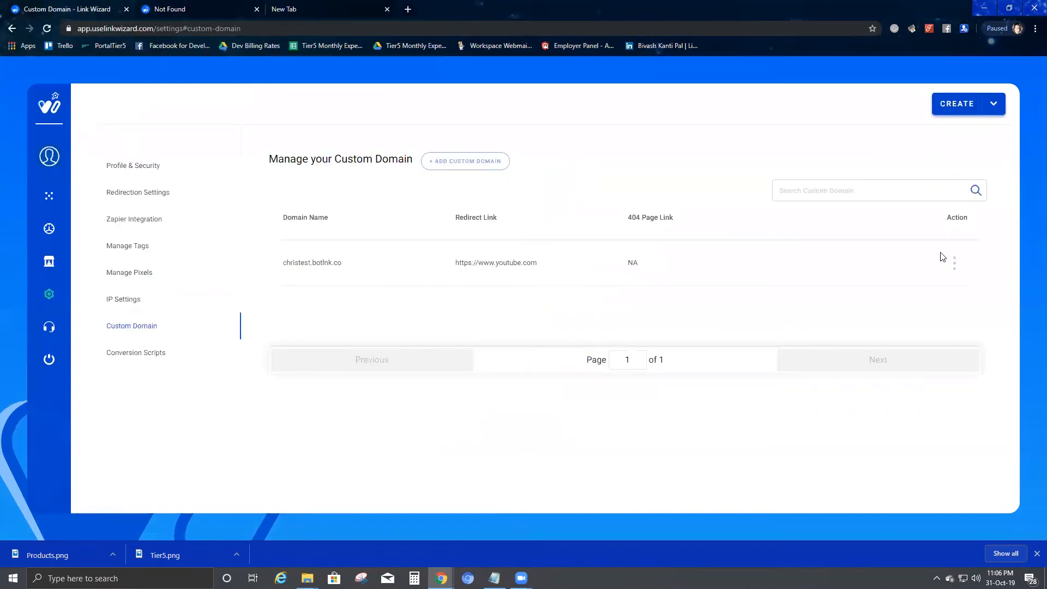
click(954, 262)
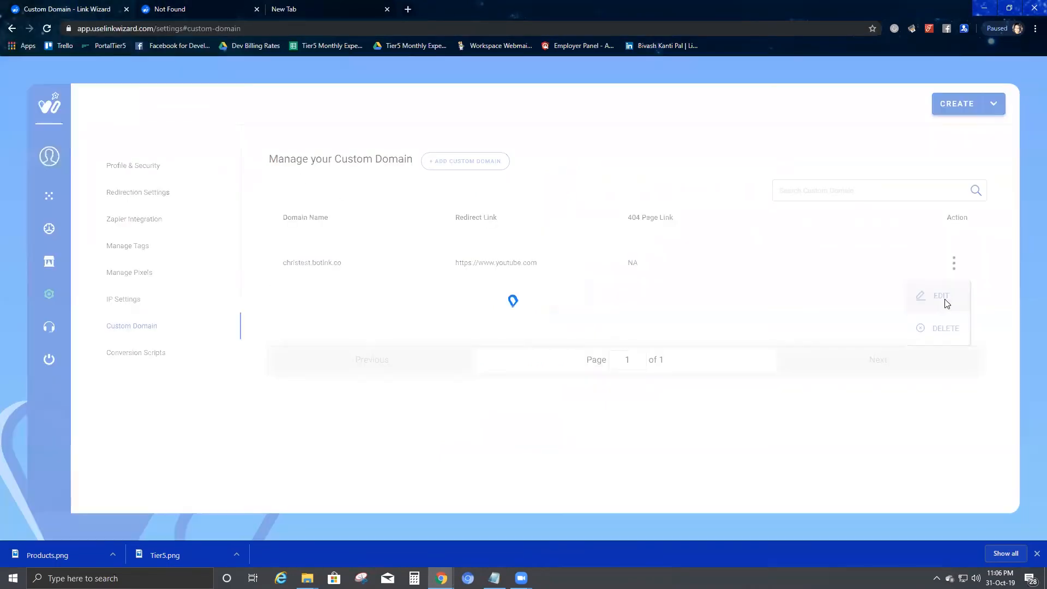
click(940, 296)
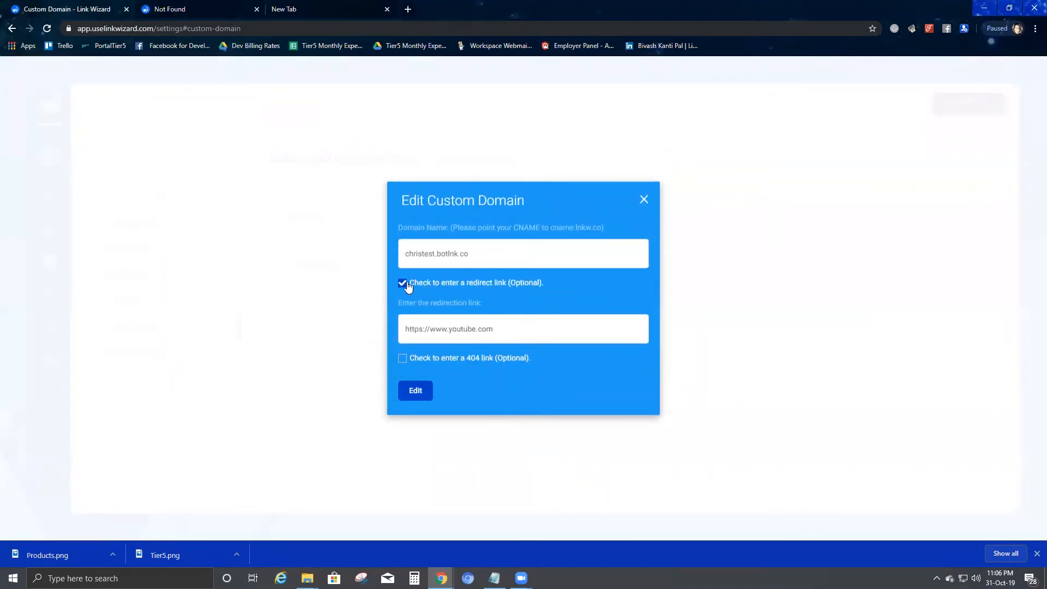
click(403, 283)
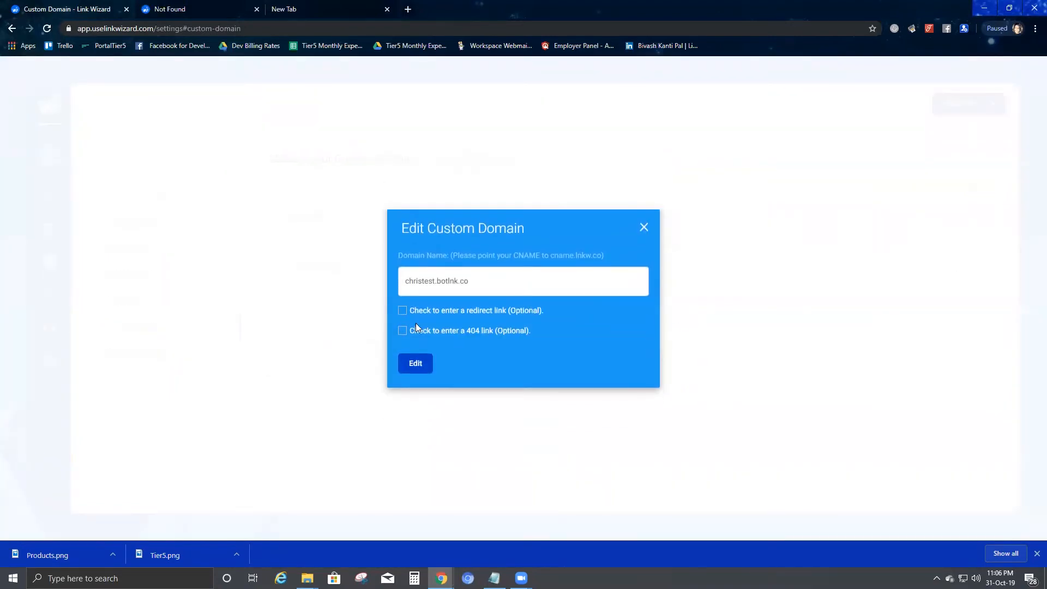
click(414, 362)
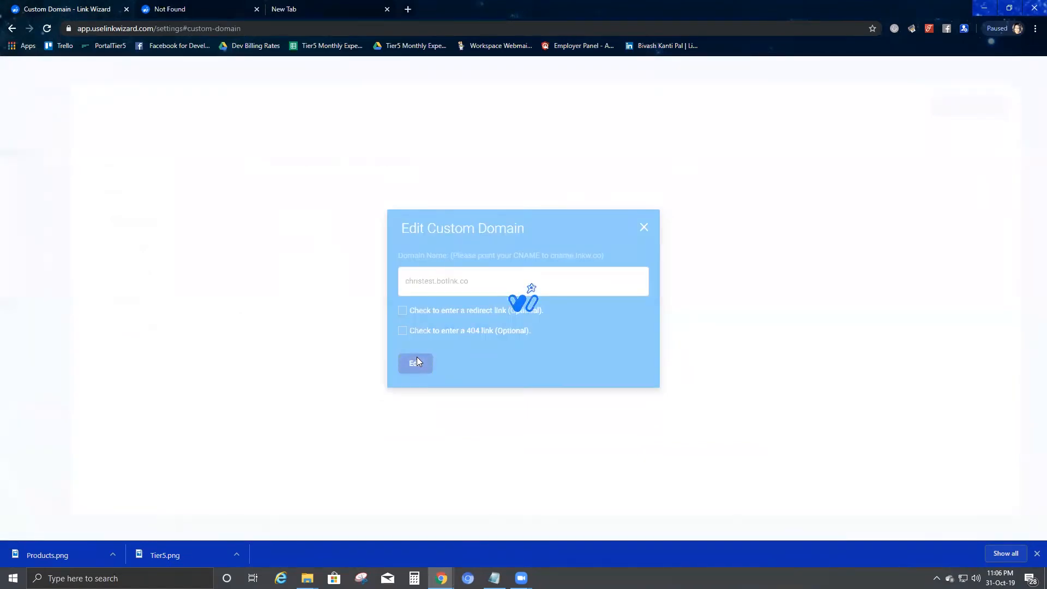
click(414, 363)
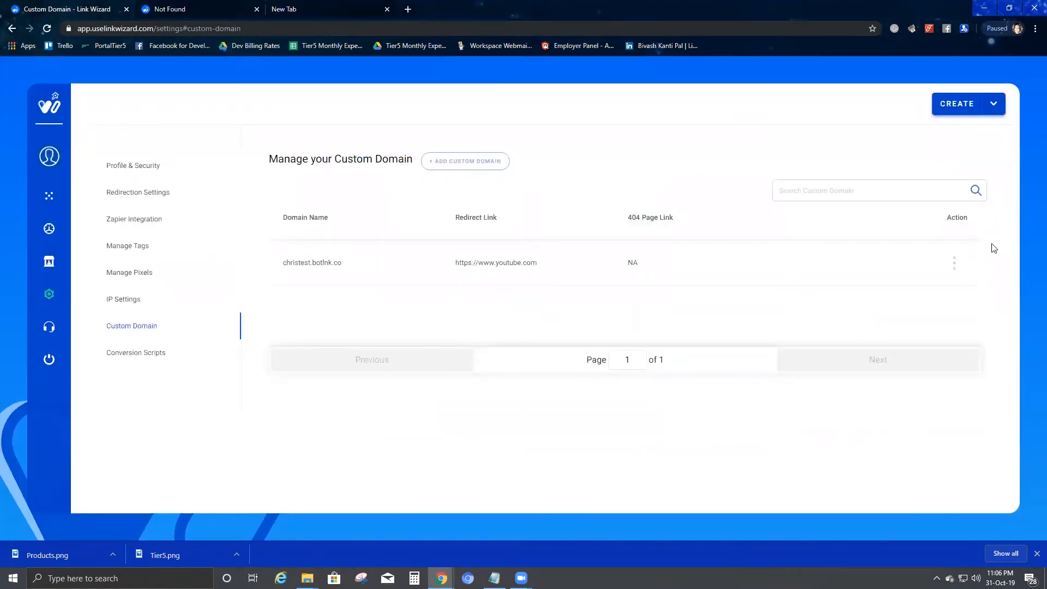
- Re-edit christest.botlnk.co to remove the YouTube redirect link and save with no redirect
click(954, 262)
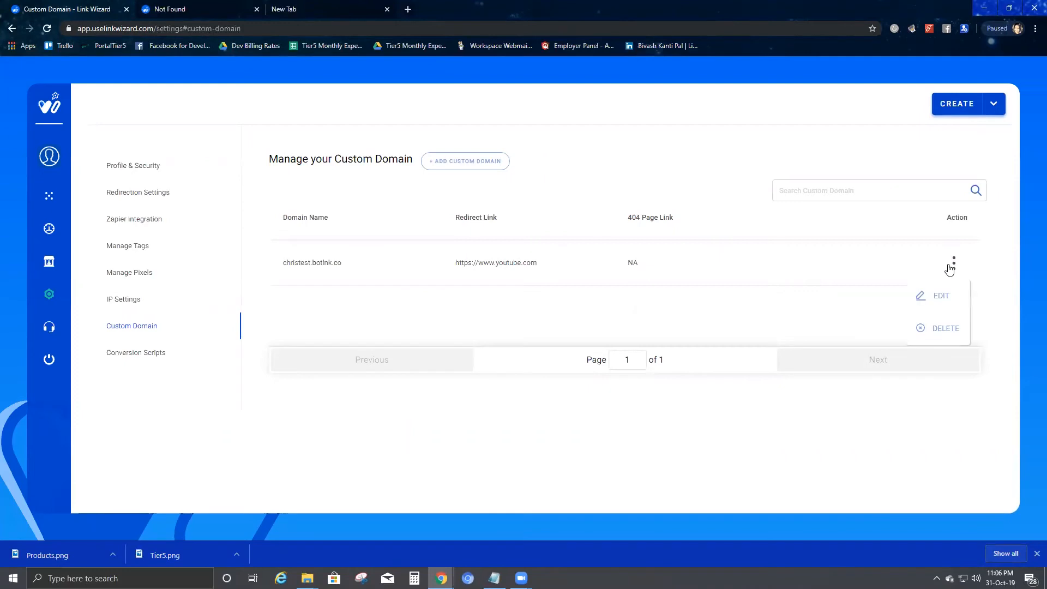
click(941, 295)
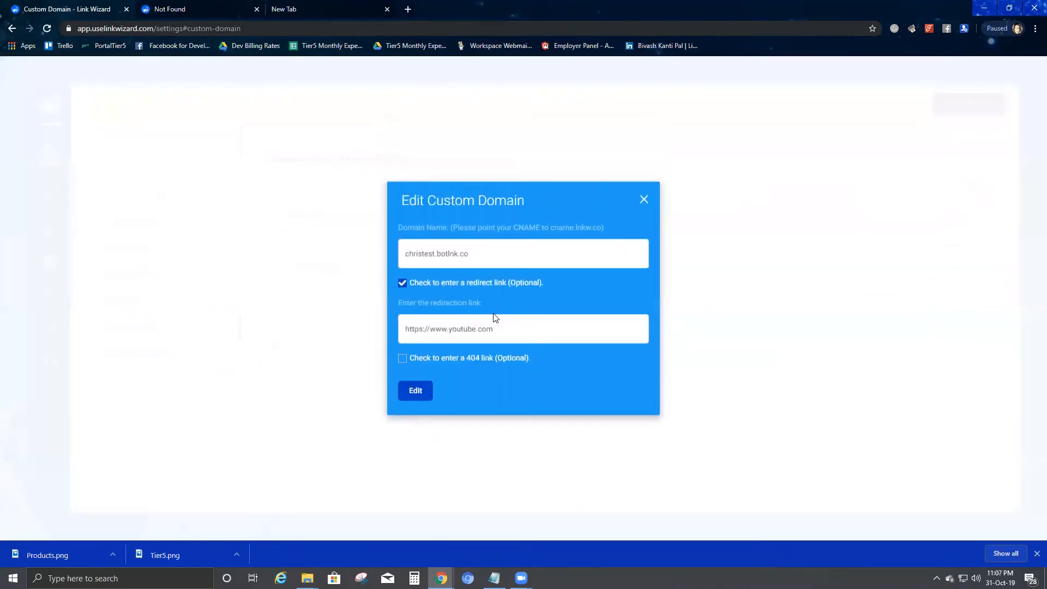
double_click(448, 328)
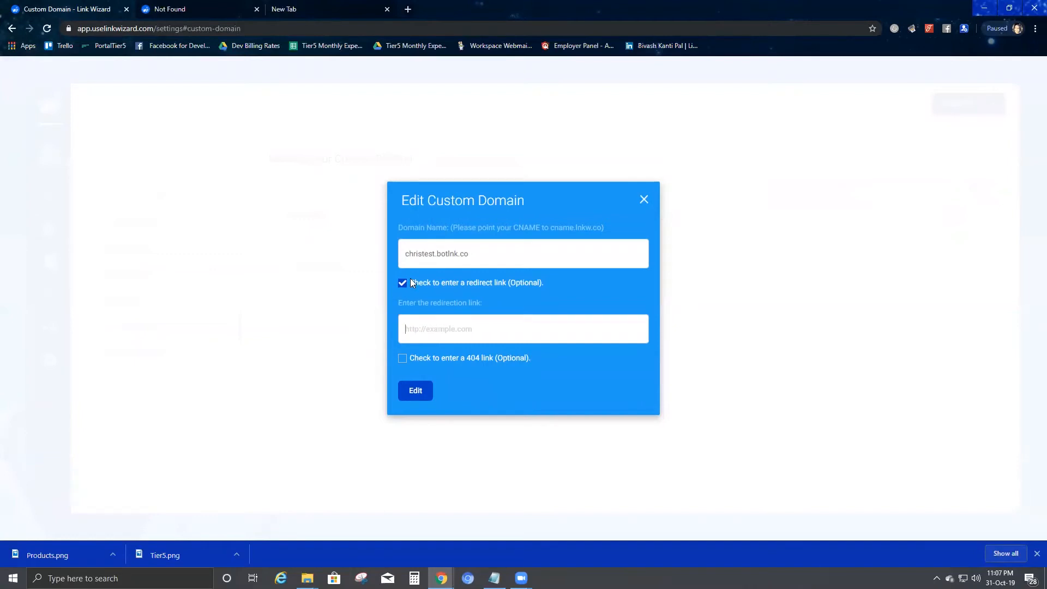
click(403, 282)
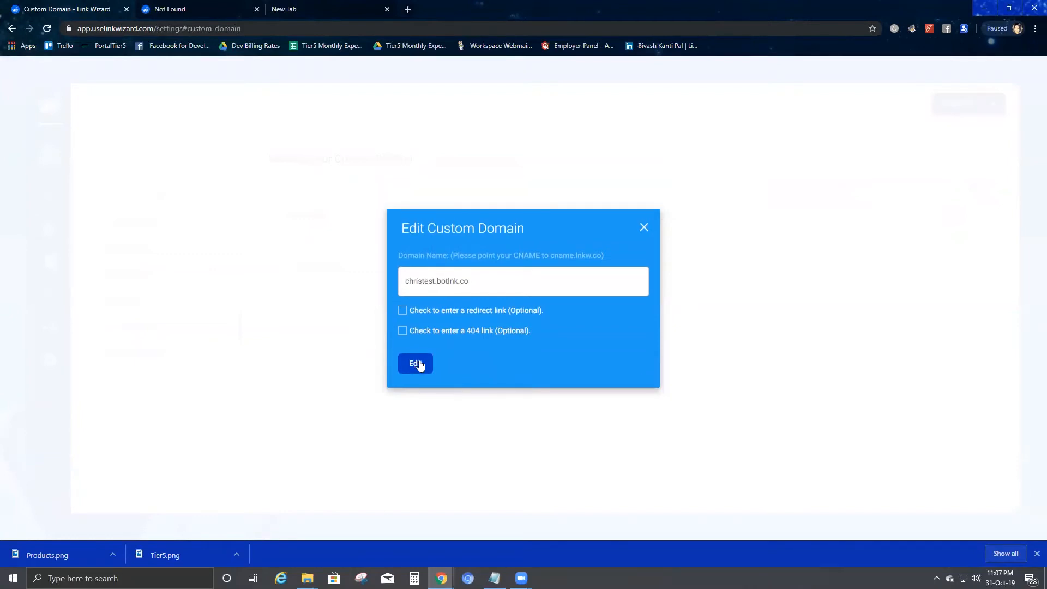
click(414, 363)
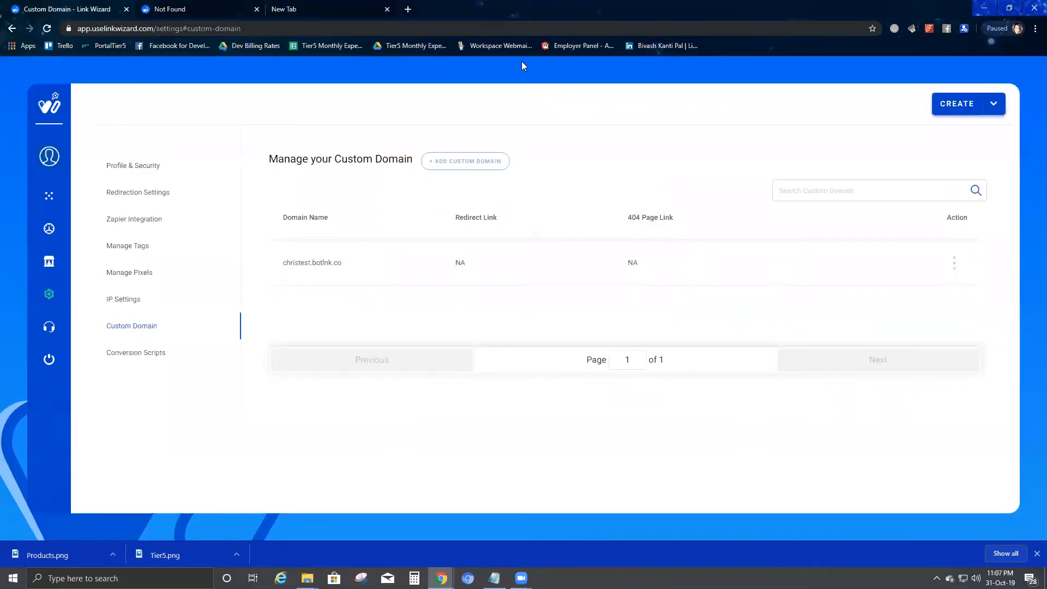
click(327, 9)
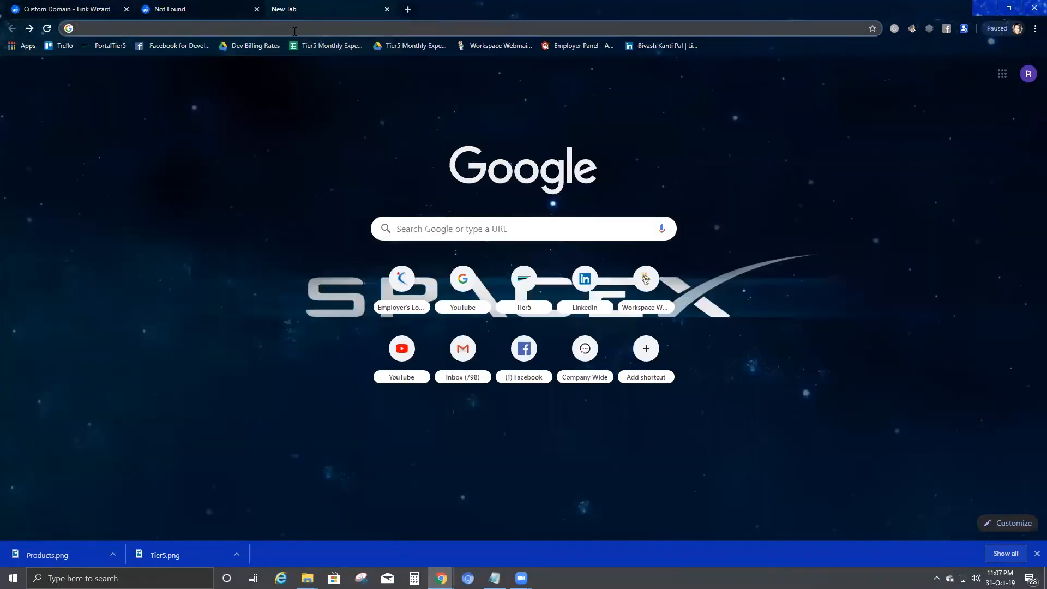
text(https://christest.botlnk.co/)
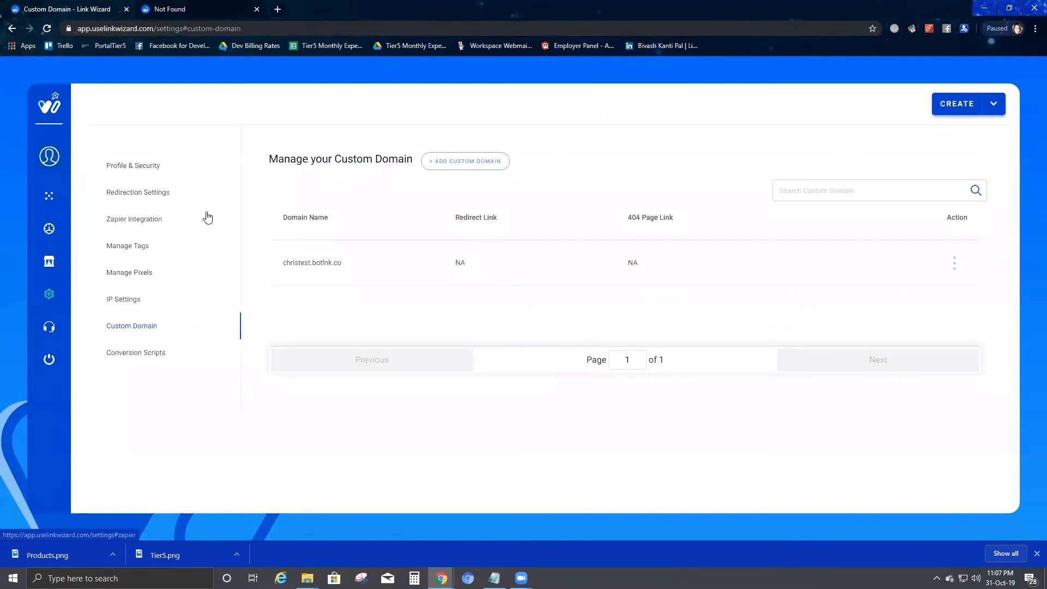
mouse_move(1009, 441)
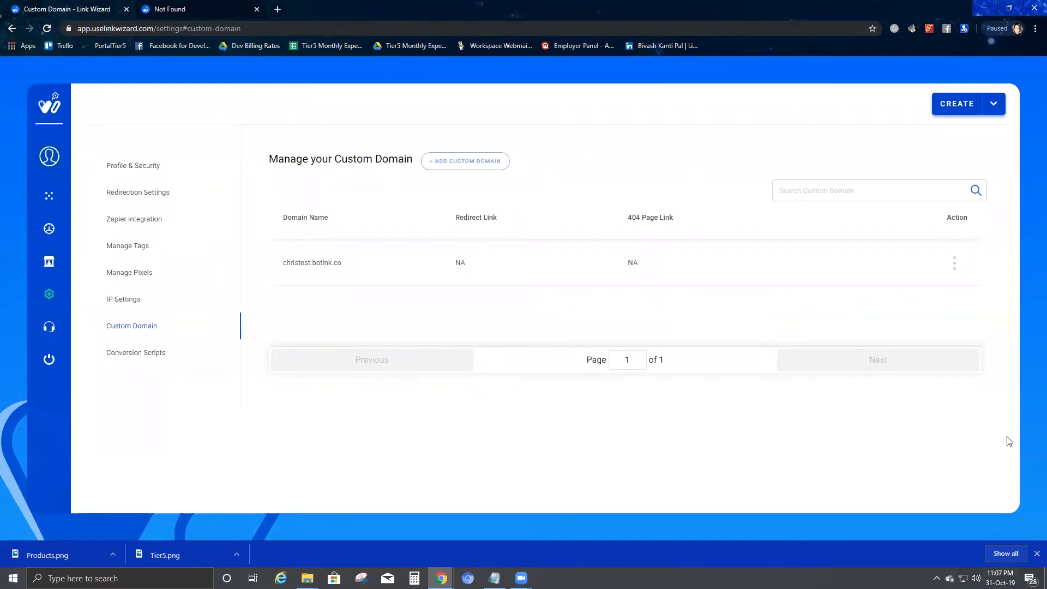
click(954, 262)
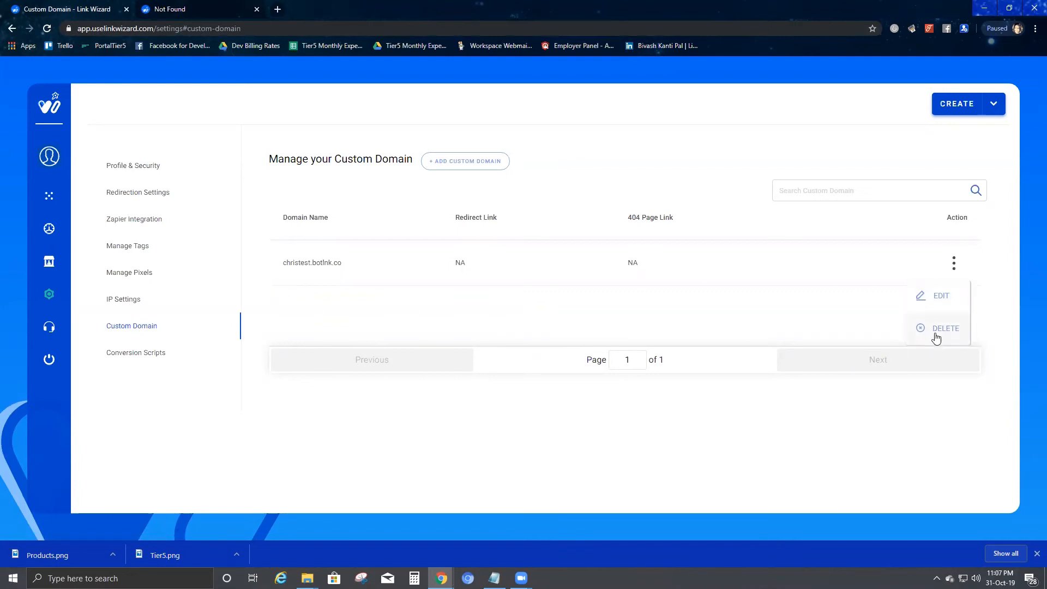
mouse_move(327, 184)
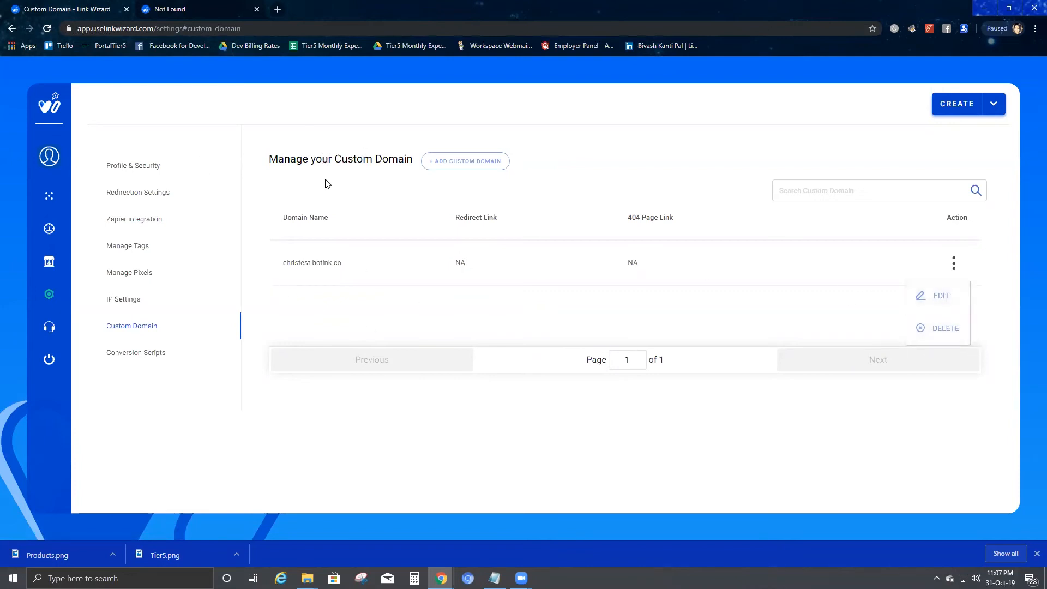
mouse_move(993, 308)
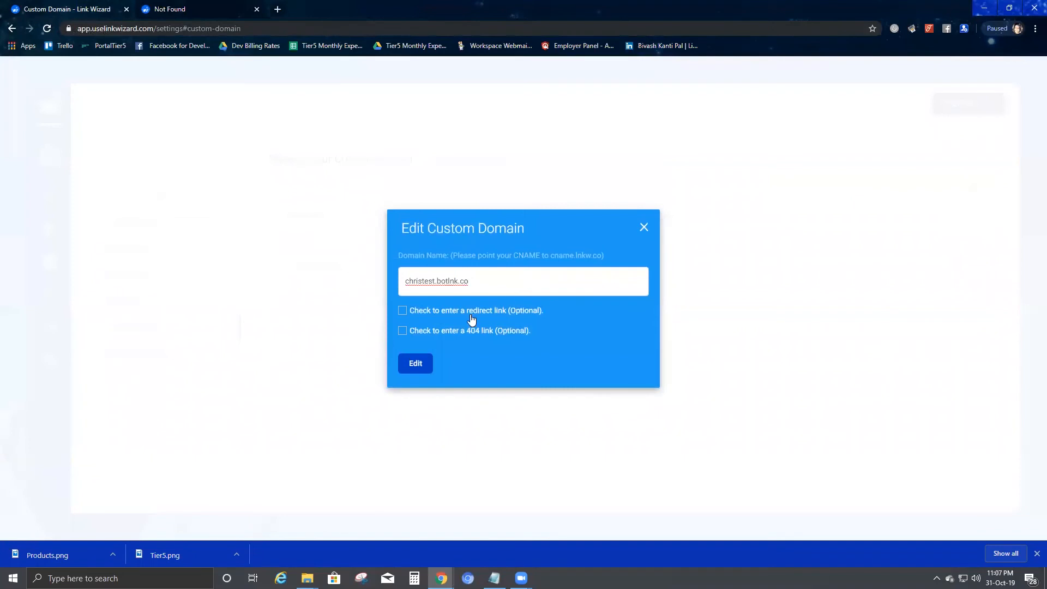
- Tick the 404 link option, then close Edit Custom Domain unsaved, keeping both links NA
click(402, 330)
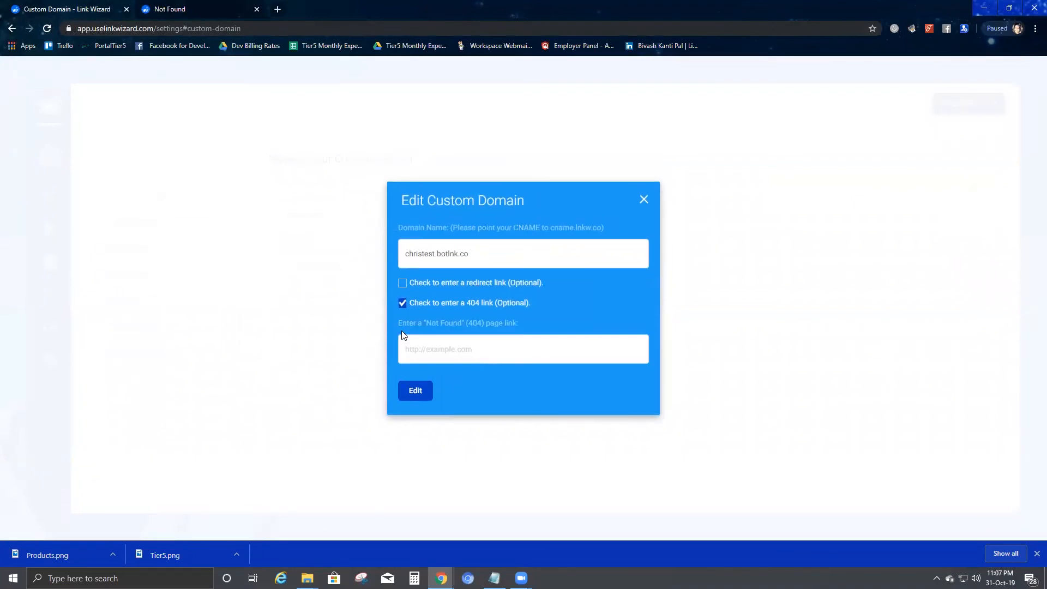
click(523, 348)
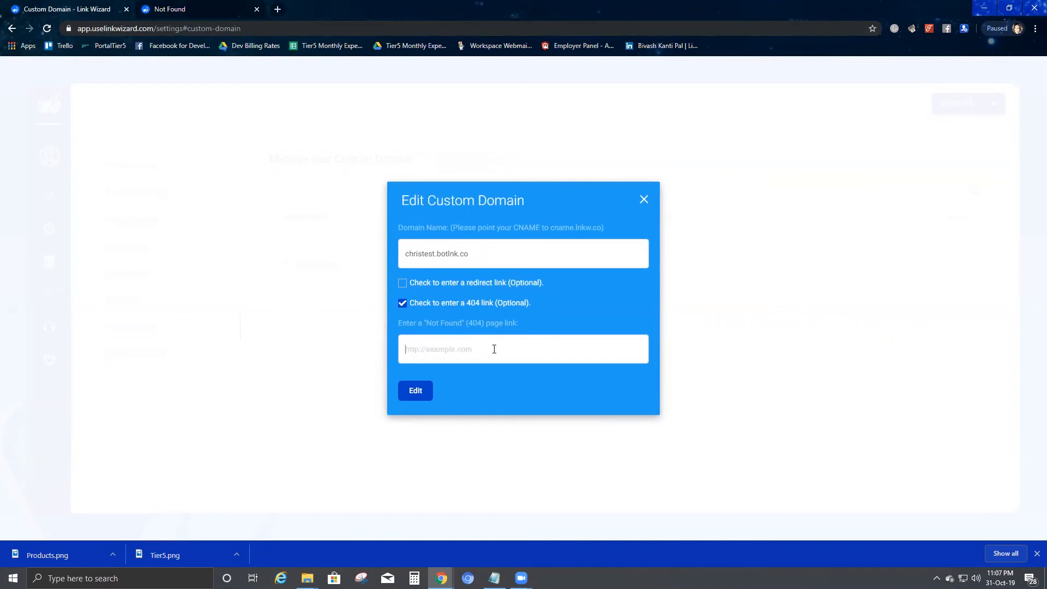
mouse_move(430, 349)
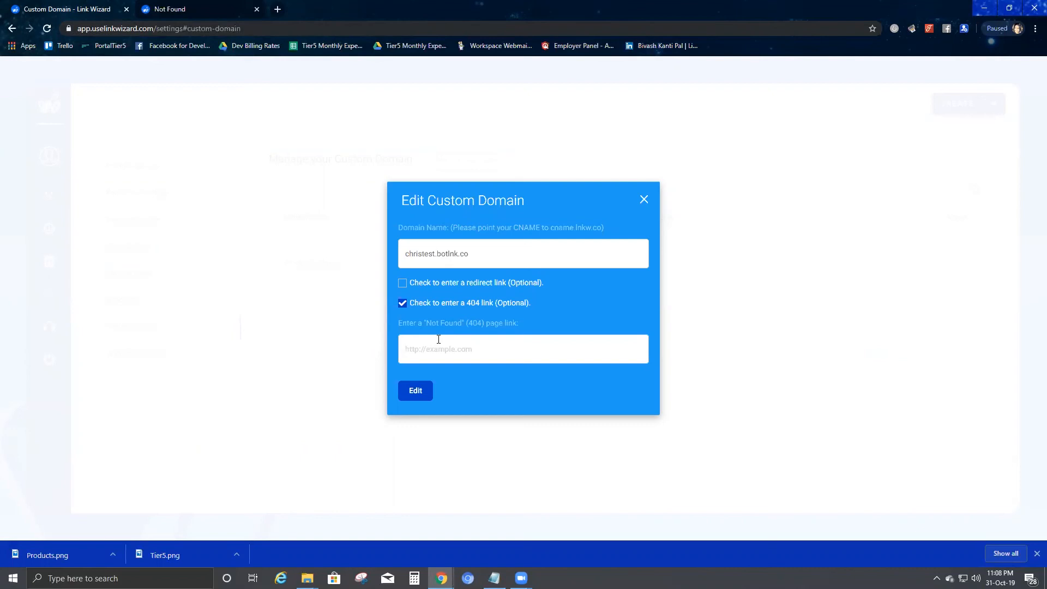
click(523, 349)
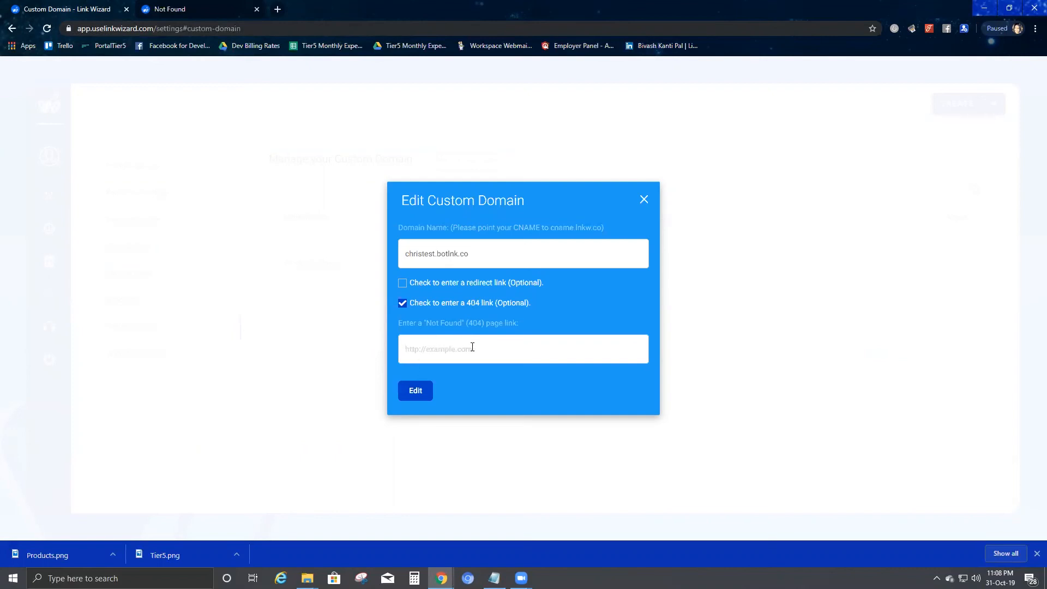
click(643, 199)
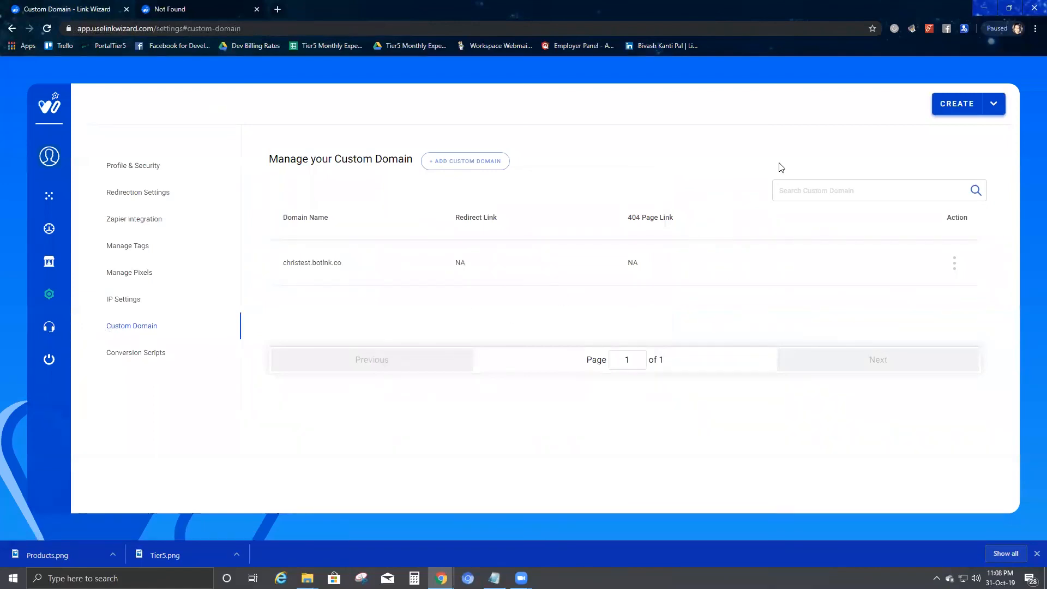
mouse_move(170, 372)
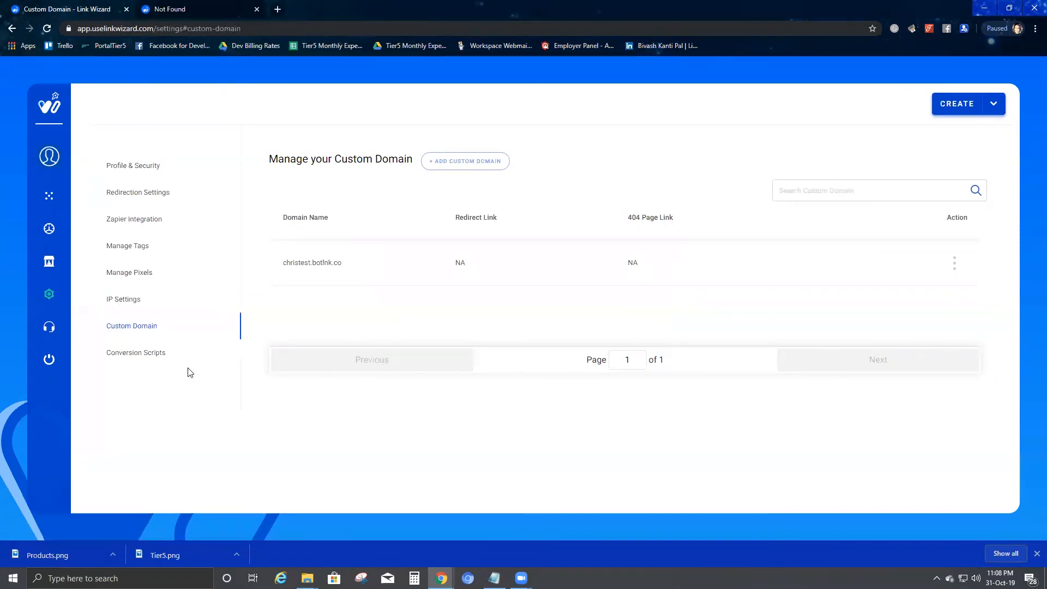
mouse_move(229, 458)
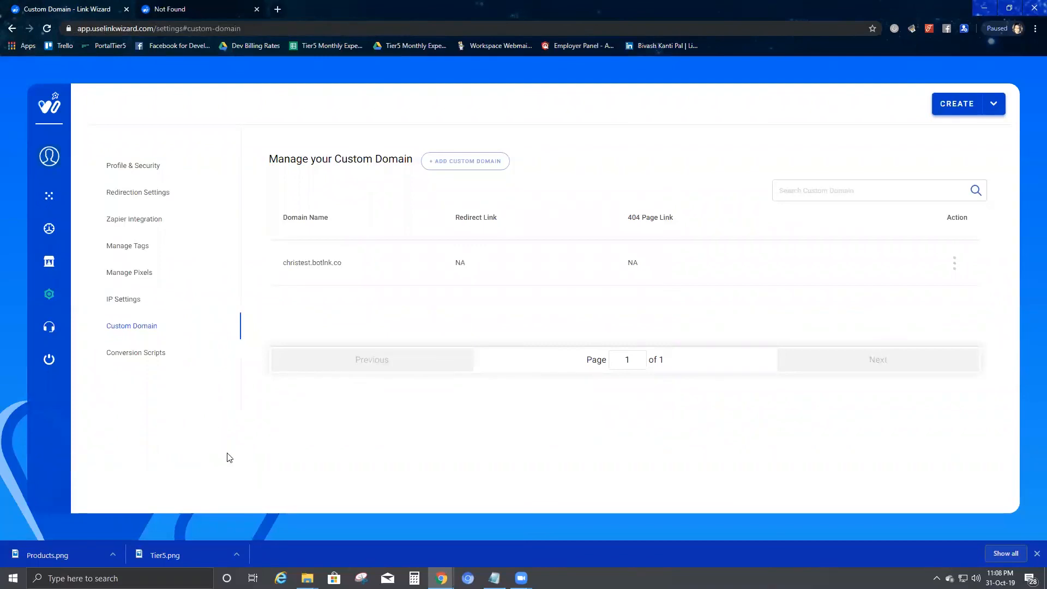